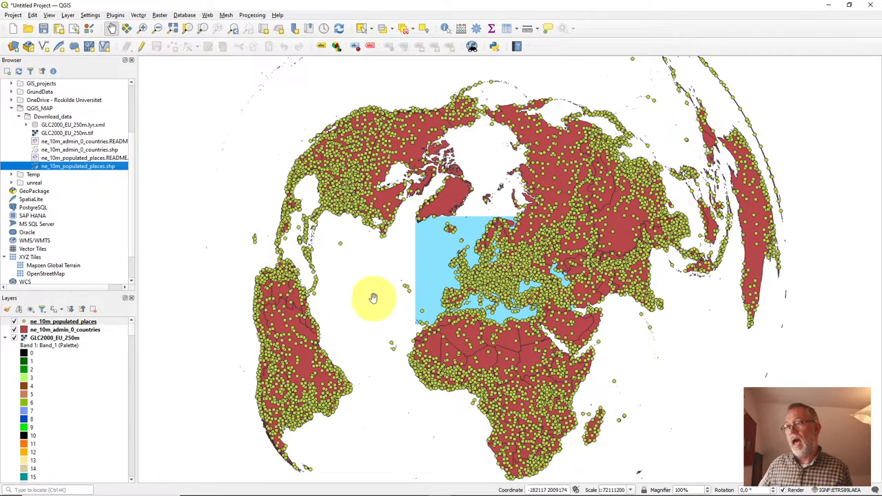
mouse_move(386, 291)
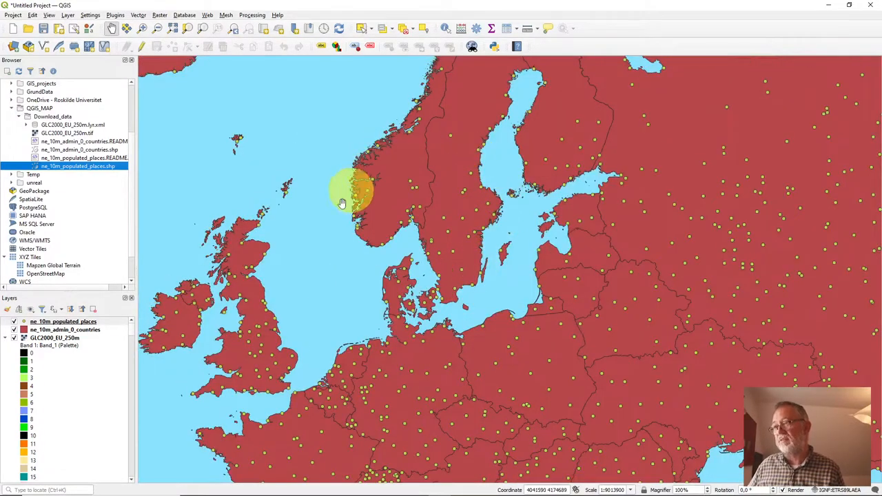
mouse_move(483, 228)
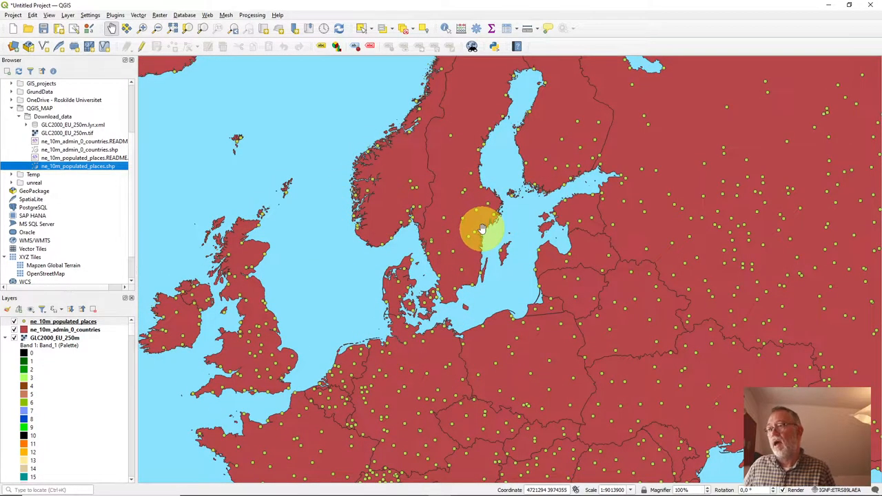
mouse_move(469, 214)
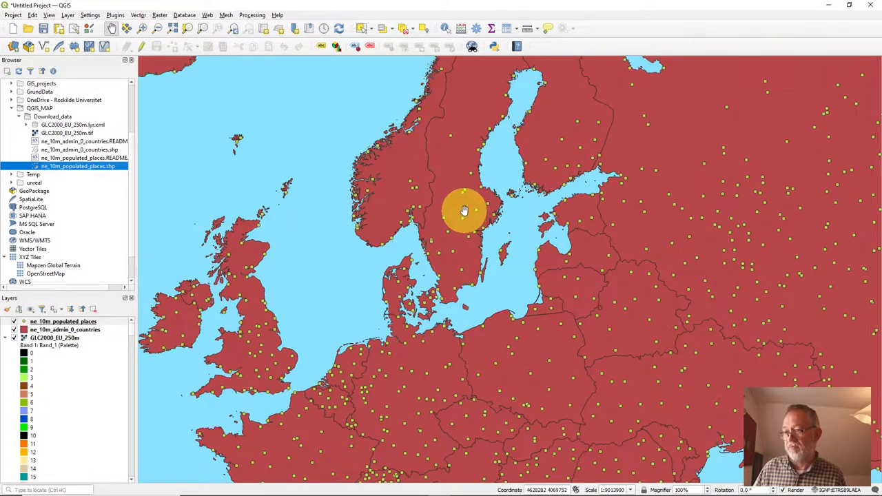
mouse_move(454, 205)
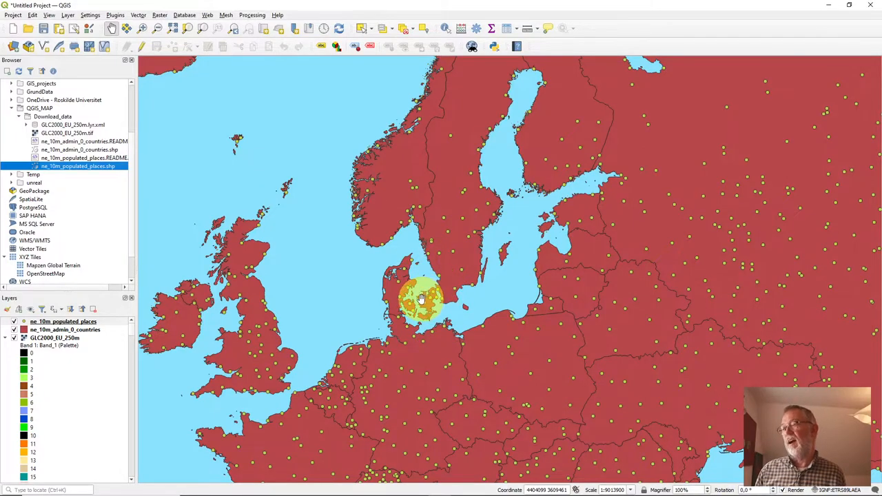
Zoom the canvas in until Denmark and southern Scandinavia fill the view.
scroll("up", 3)
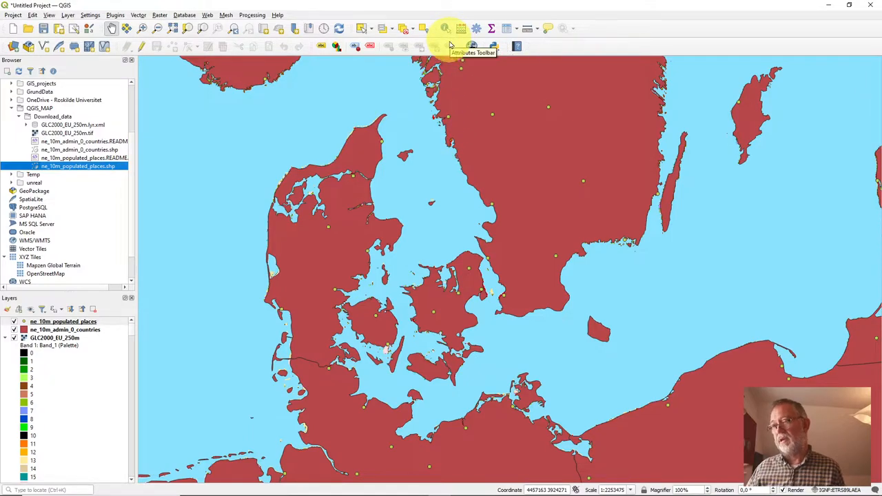
mouse_move(444, 28)
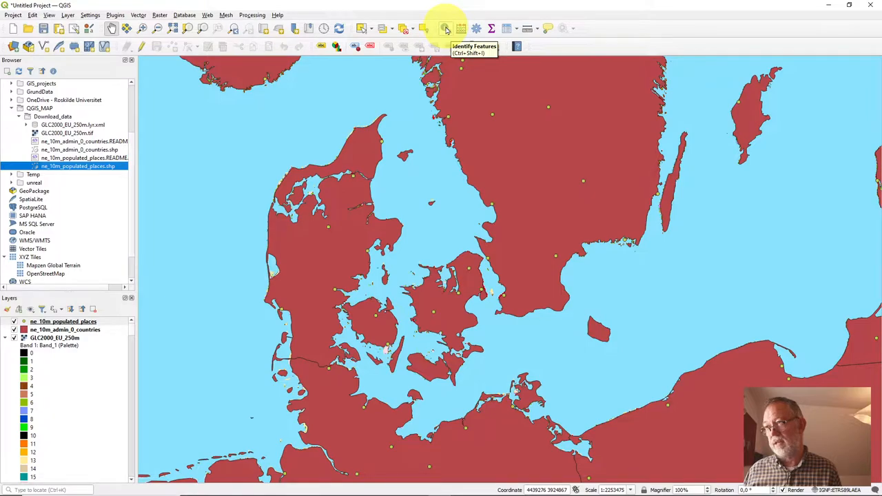
Identify the Roskilde, Goteborg and Arendal points to view their attributes.
left_click(365, 289)
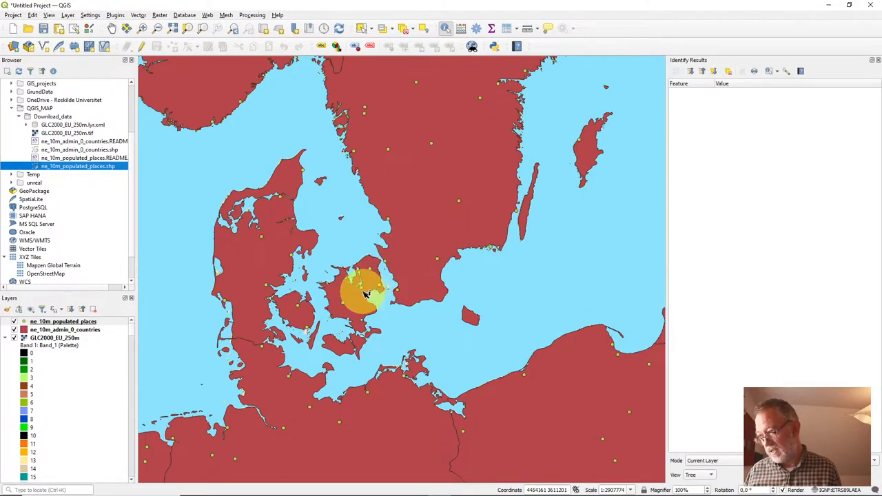
left_click(364, 291)
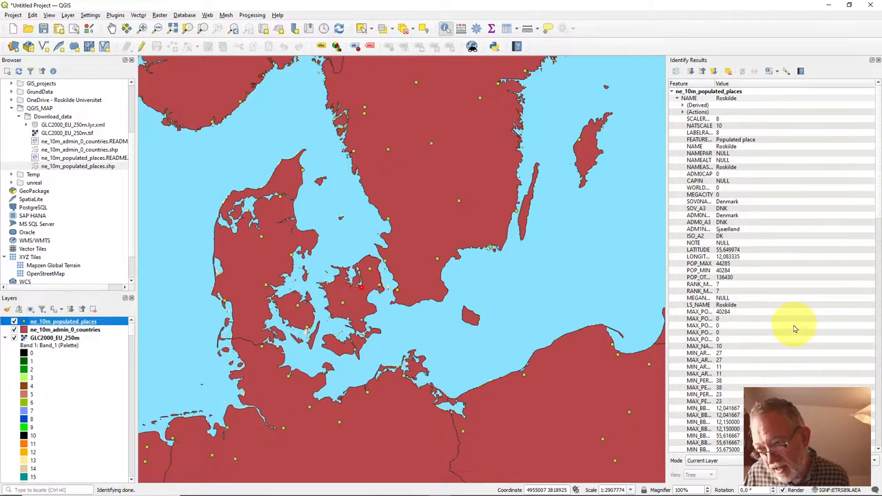
mouse_move(764, 322)
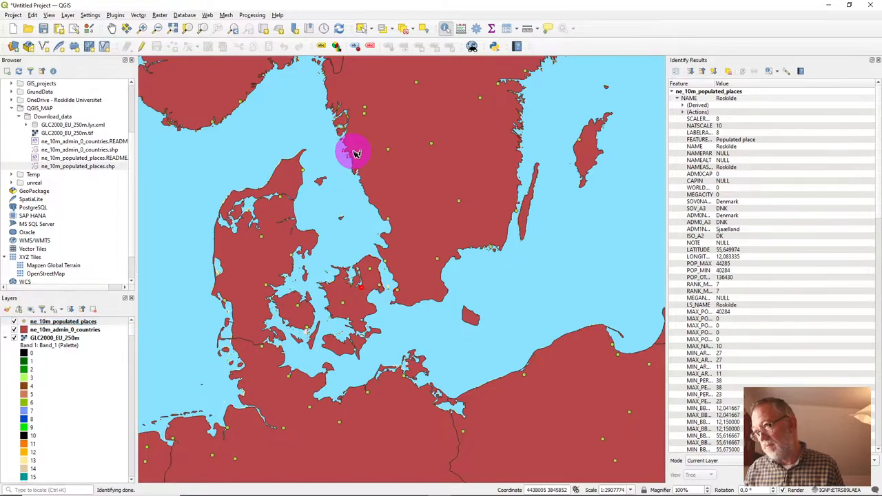
left_click(353, 150)
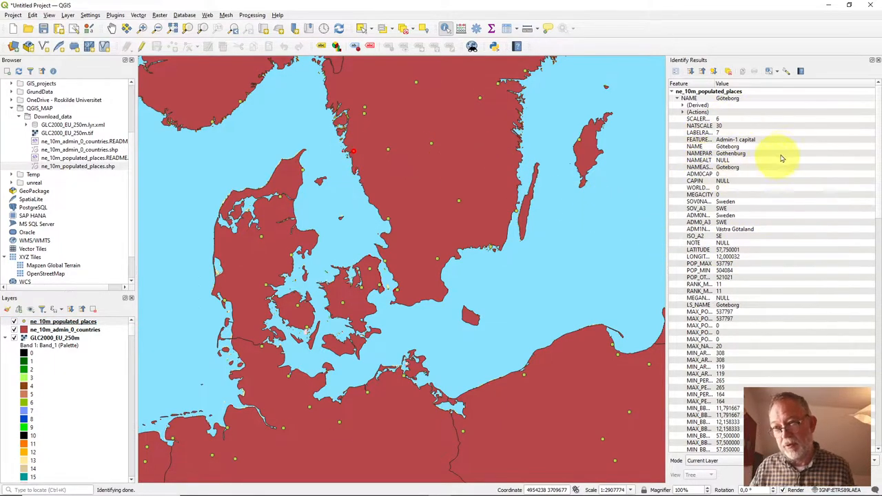
mouse_move(765, 149)
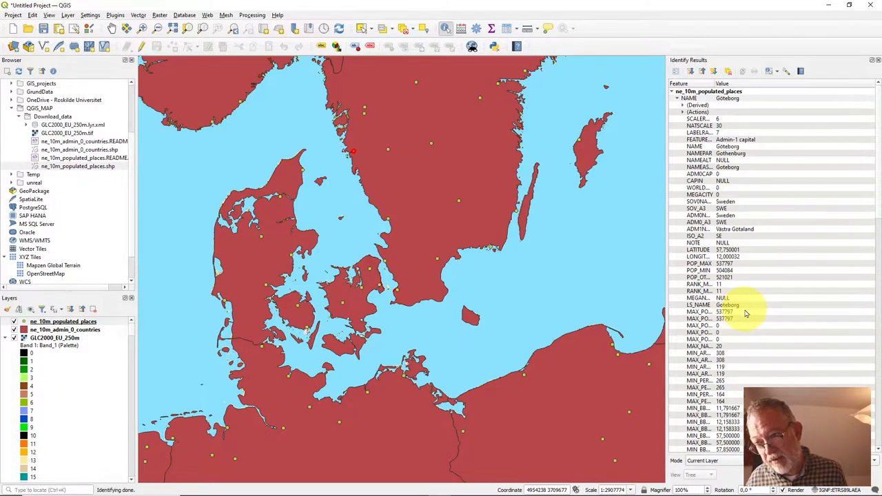
mouse_move(725, 208)
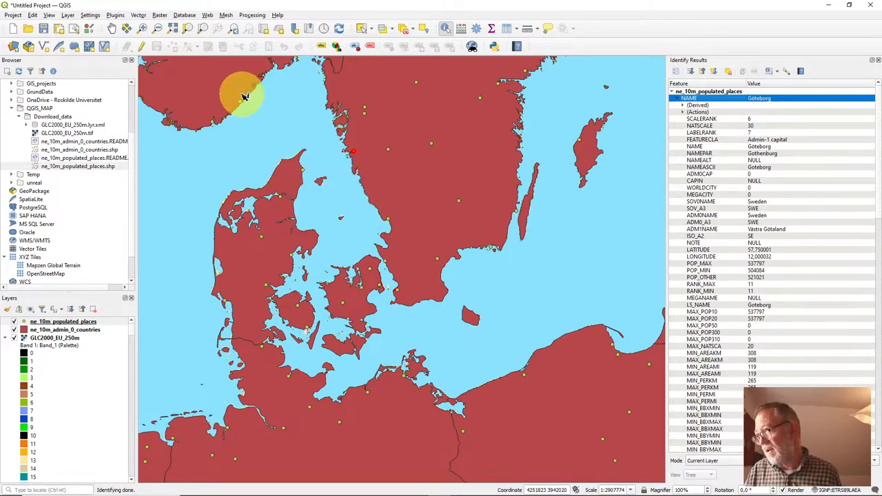
left_click(535, 210)
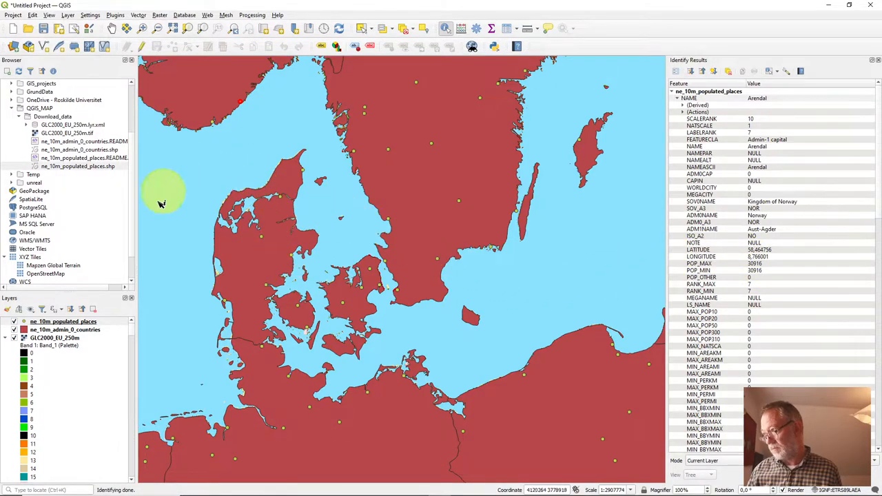
mouse_move(147, 215)
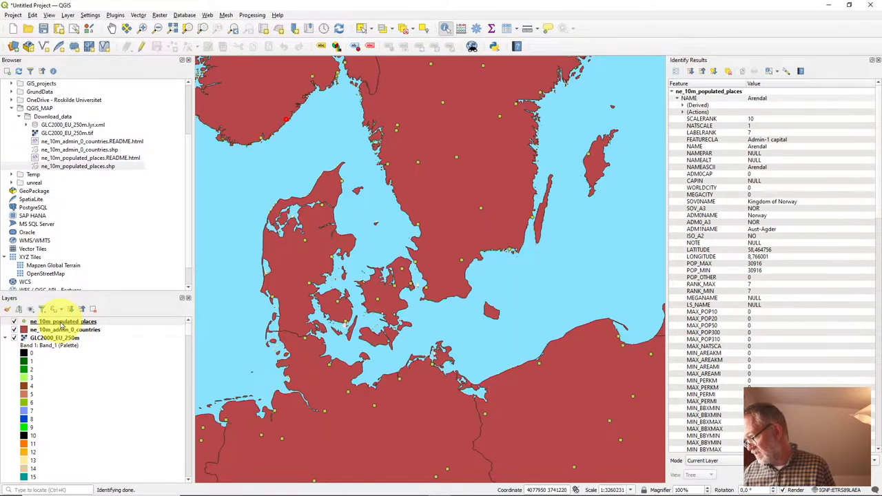
Begin a filter on ne_10m_populated_places with the SOVNAME field inserted.
right_click(62, 321)
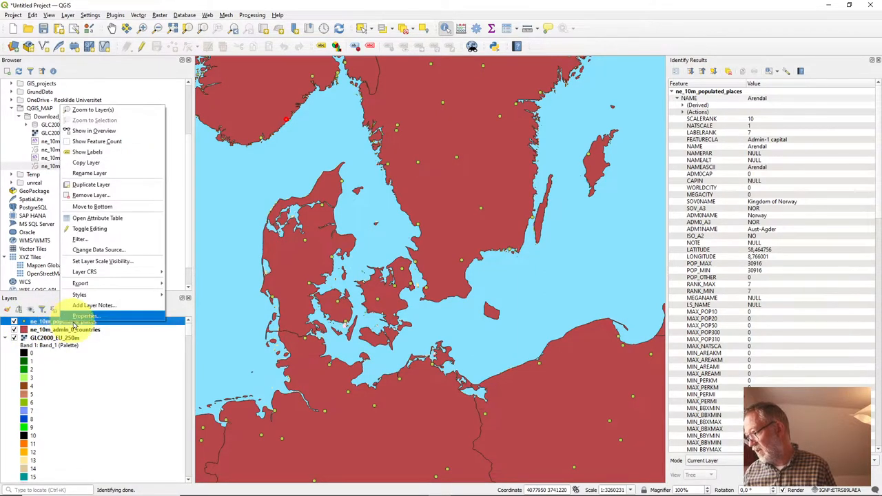
mouse_move(80, 240)
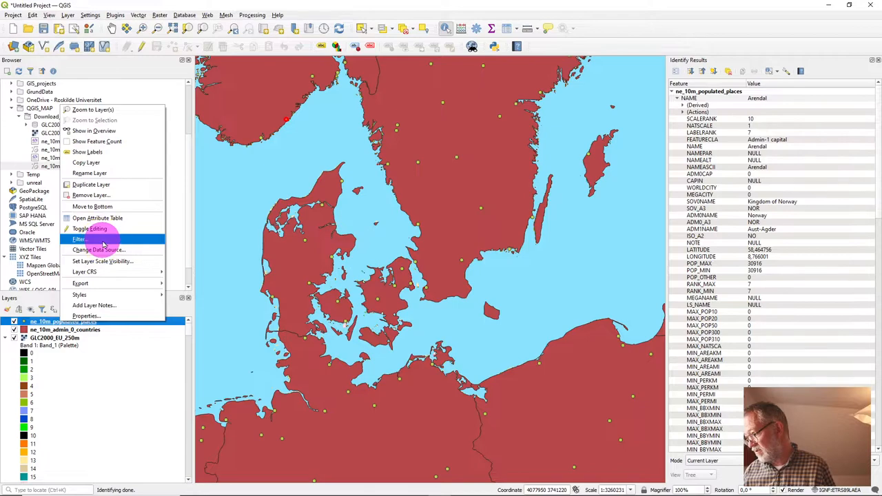
left_click(78, 240)
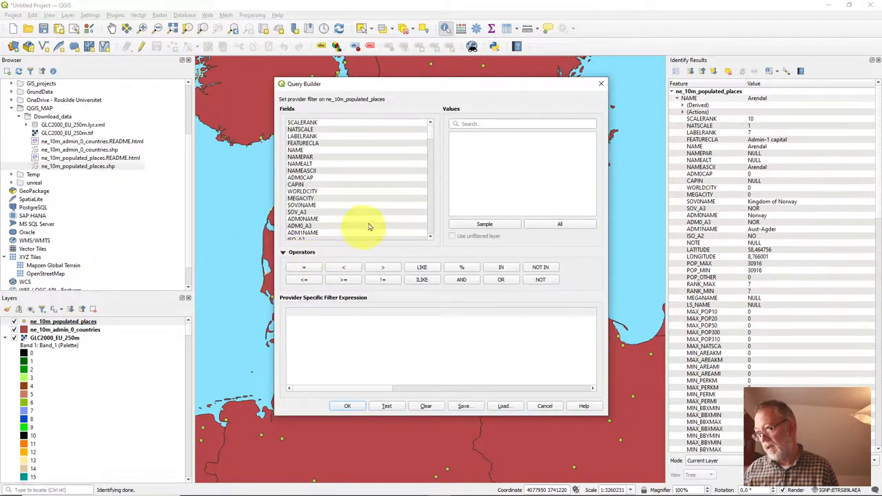
mouse_move(381, 182)
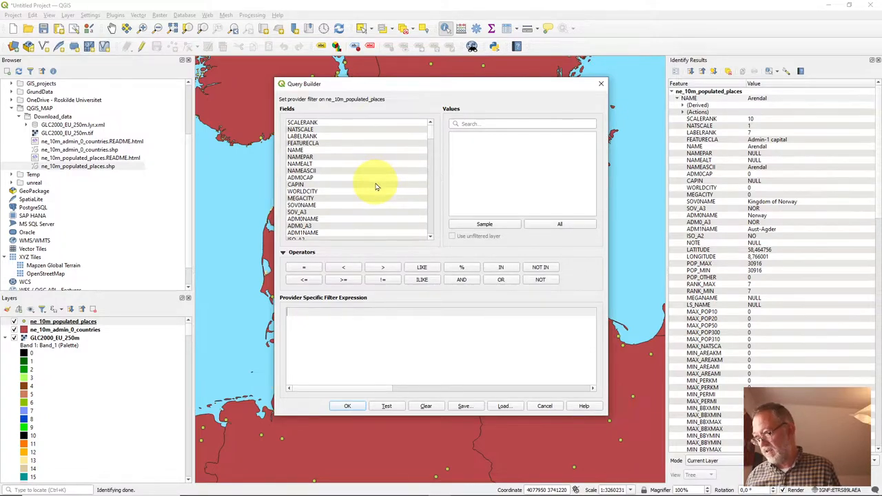
mouse_move(386, 206)
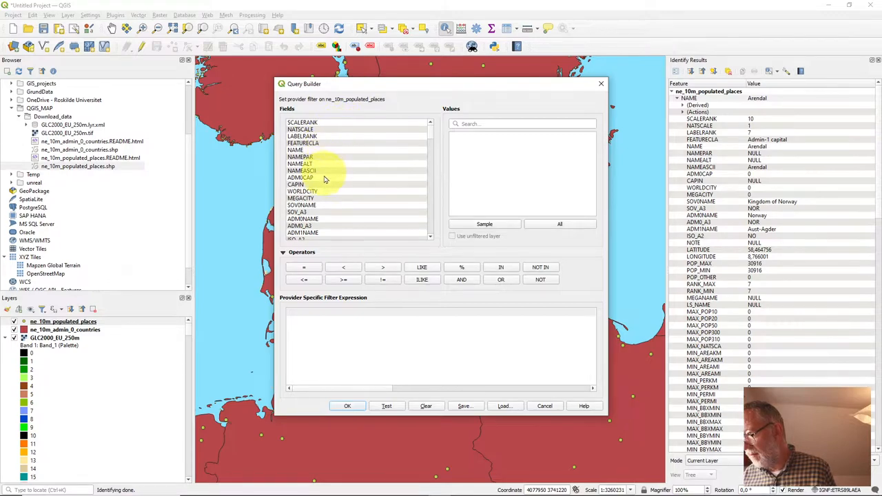
double_click(302, 204)
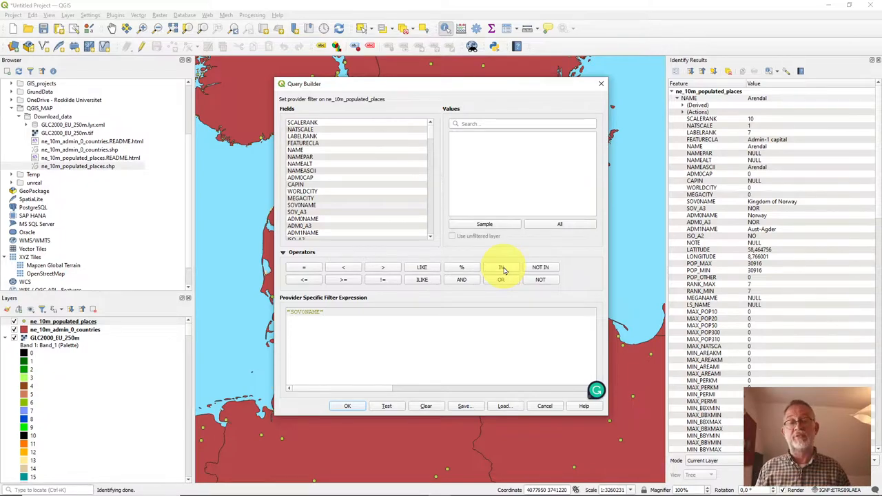
Build SOVNAME IN (Denmark, Sweden, Kingdom of Norway) from the listed field values.
left_click(501, 267)
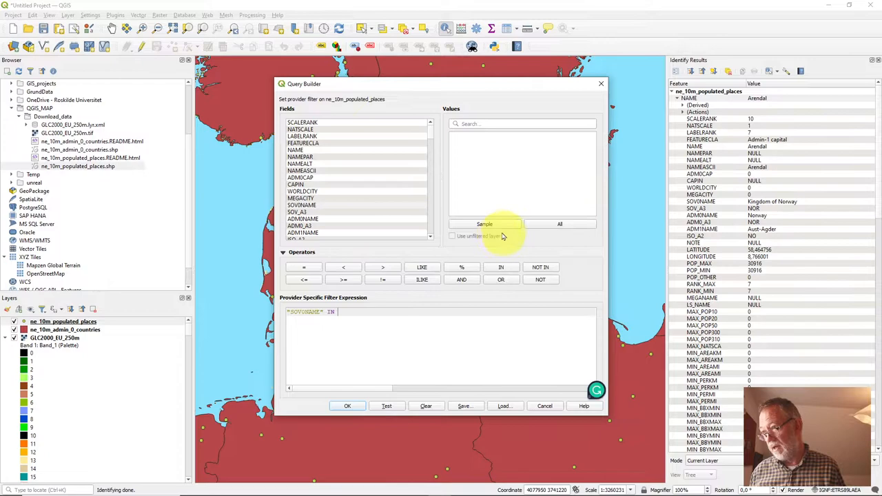
left_click(560, 223)
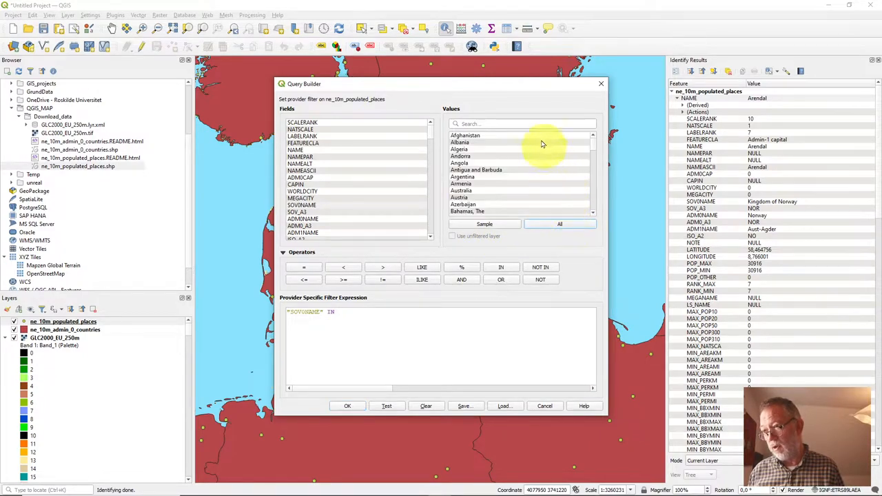
mouse_move(521, 267)
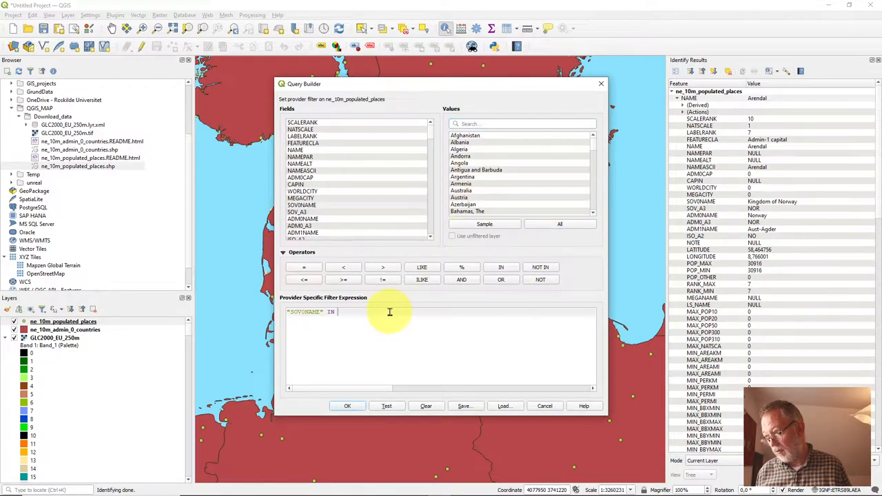
left_click(500, 268)
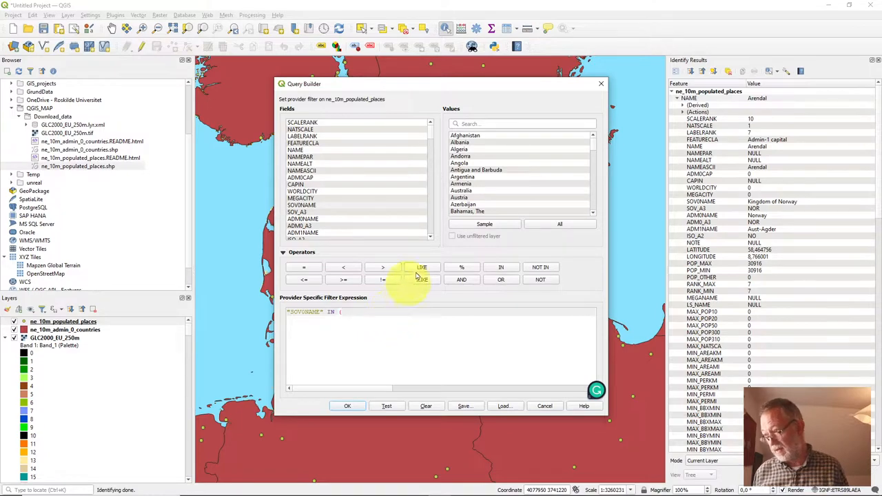
type("Fi")
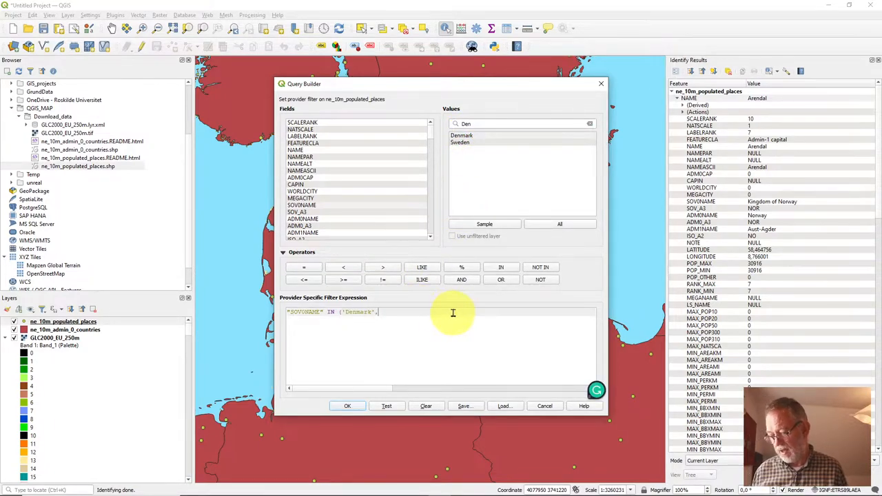
left_click(460, 142)
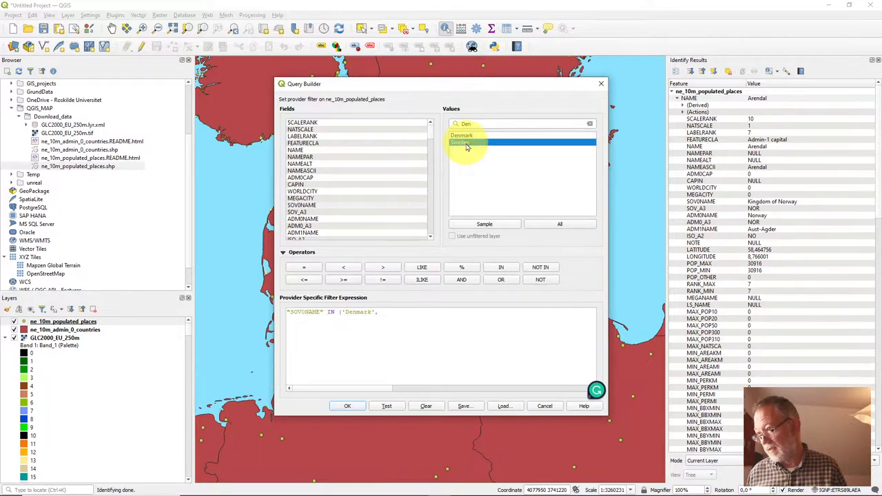
double_click(468, 142)
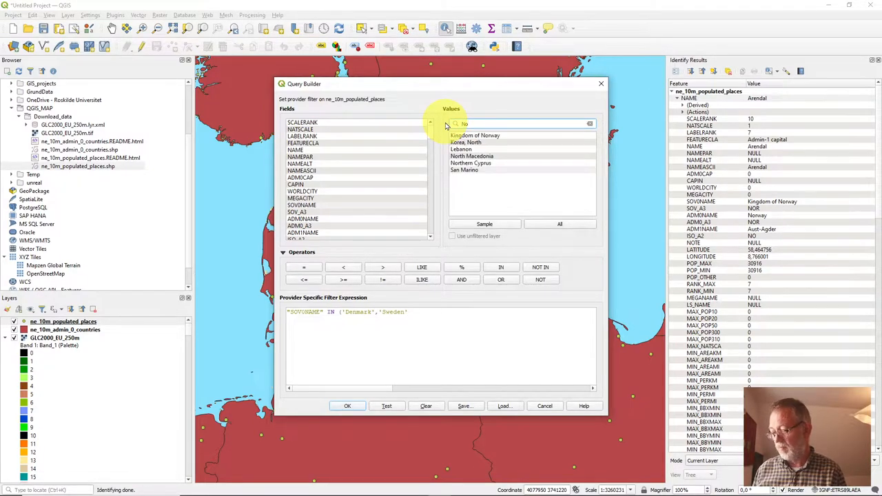
type("Nor")
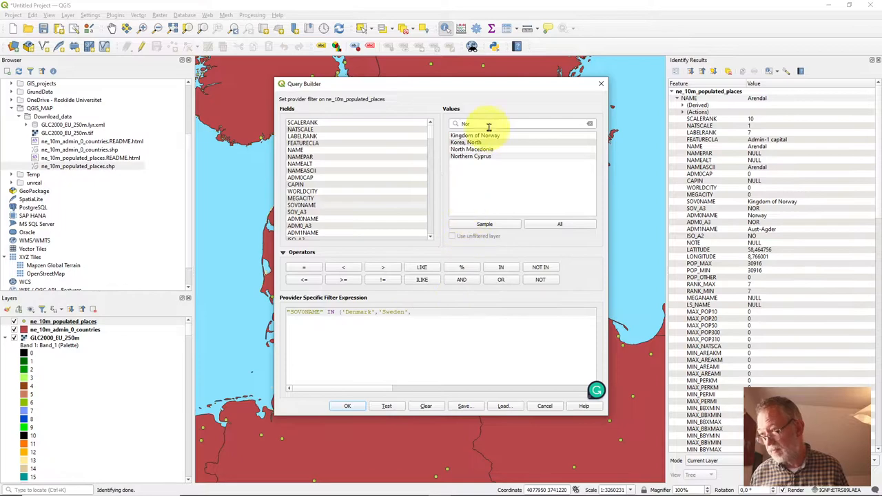
double_click(474, 135)
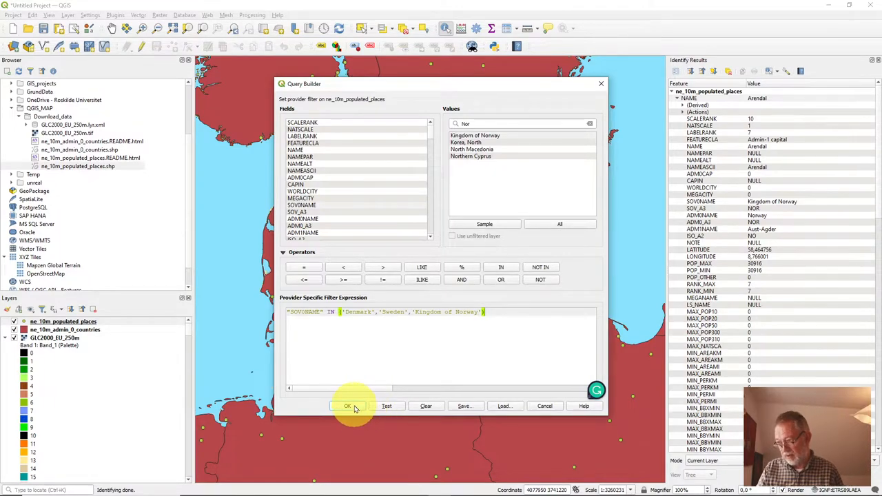
Apply the three-country filter, then reopen its expression in Query Builder.
left_click(348, 405)
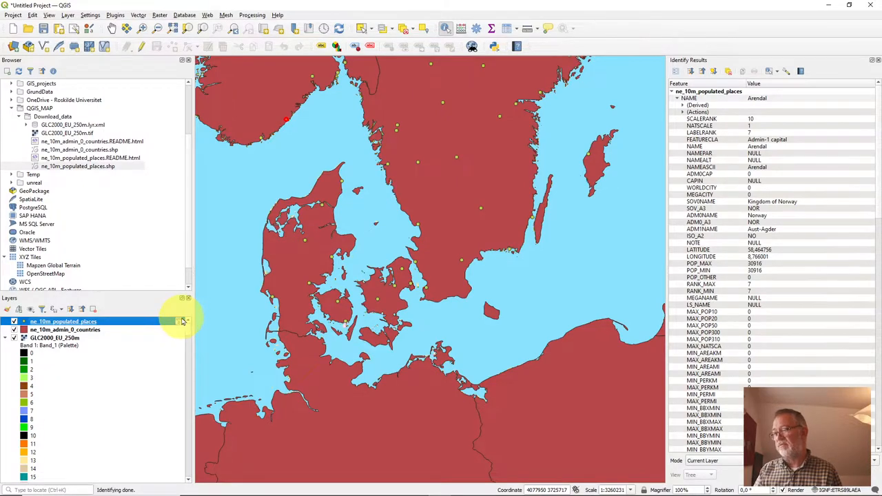
left_click(181, 321)
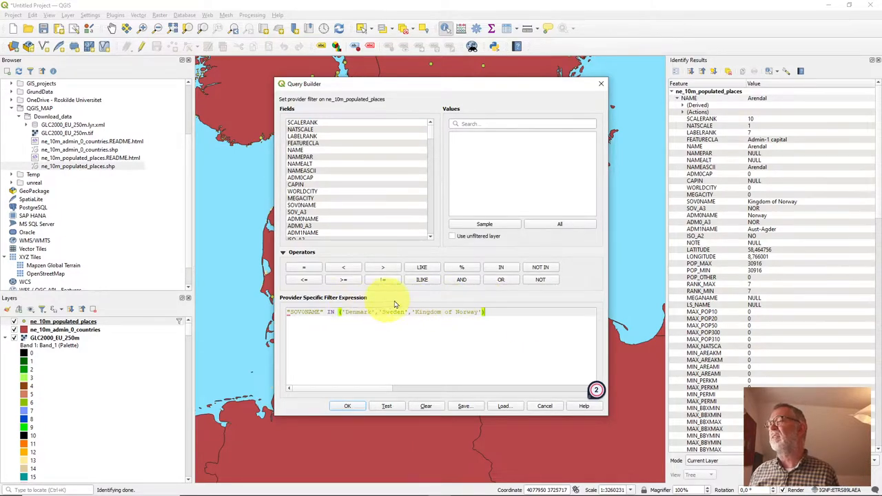
Append AND "POP_MAX" > 40000 to the country filter expression.
left_click(461, 278)
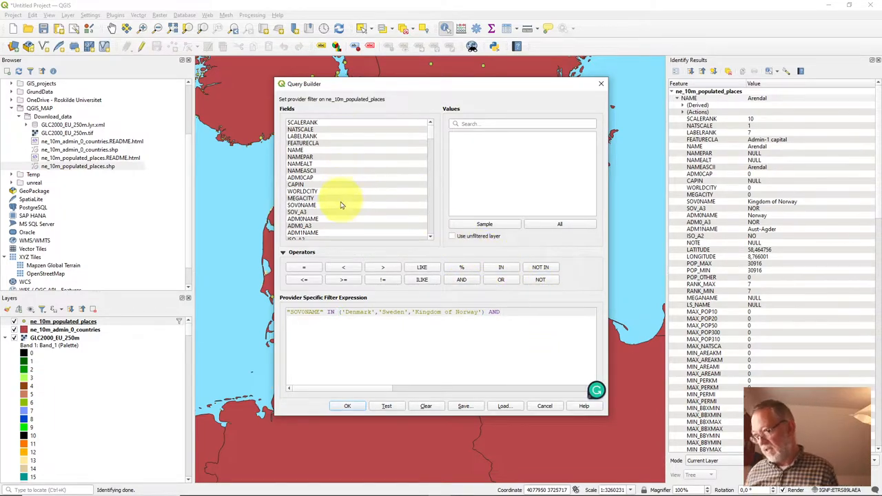
scroll("down", 3)
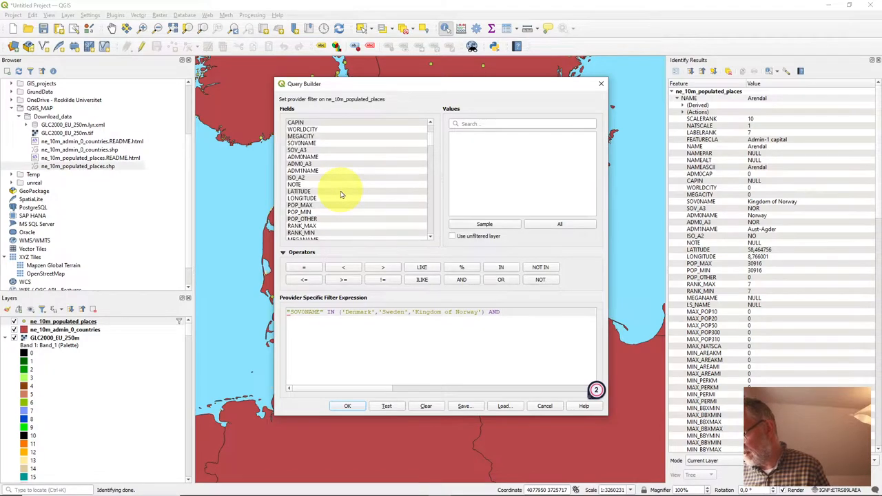
scroll("down", 3)
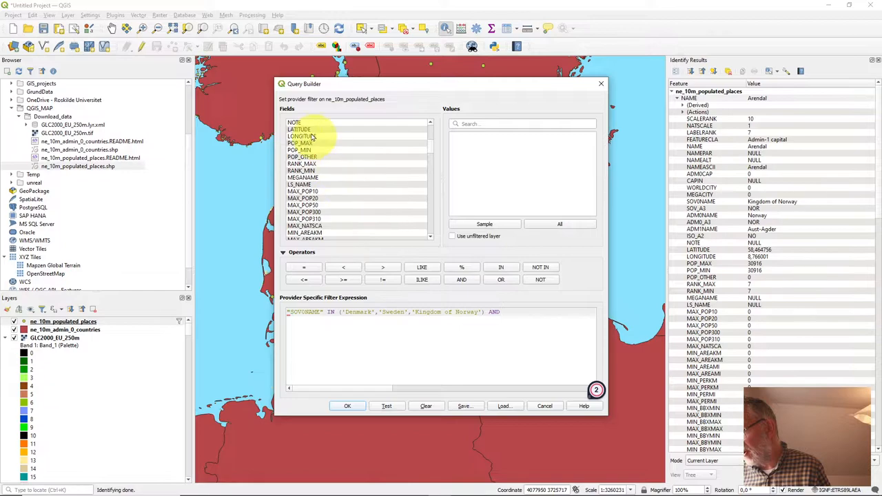
double_click(300, 144)
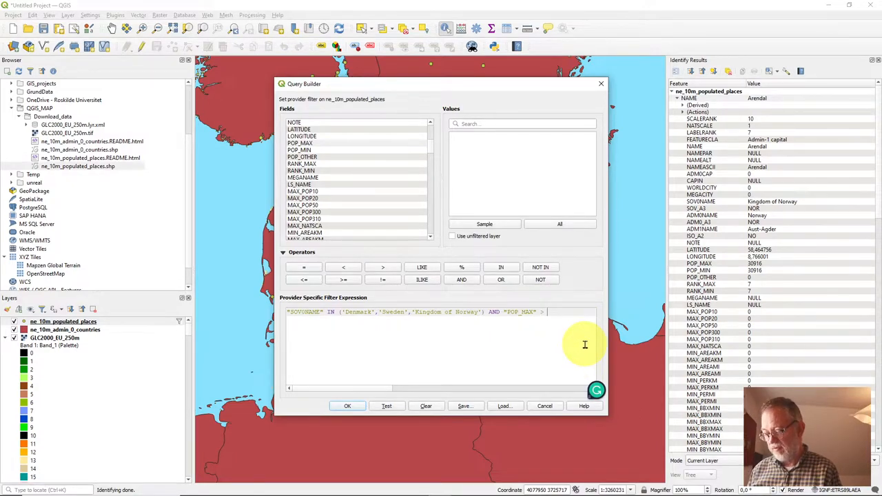
type("40000")
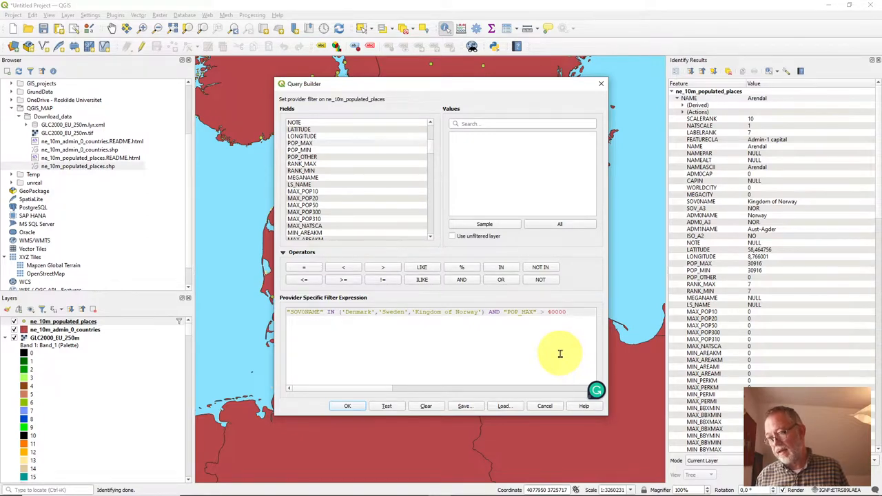
mouse_move(567, 330)
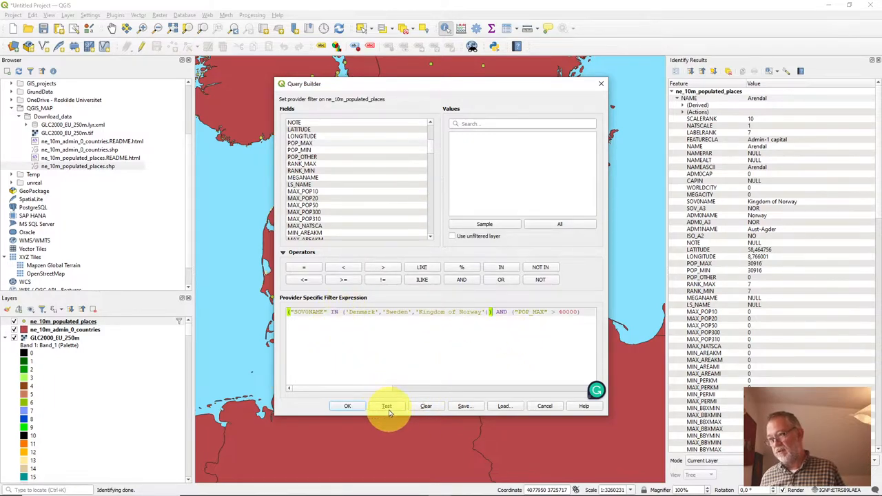
Test the combined filter (39 rows returned) and apply it to the layer.
left_click(386, 405)
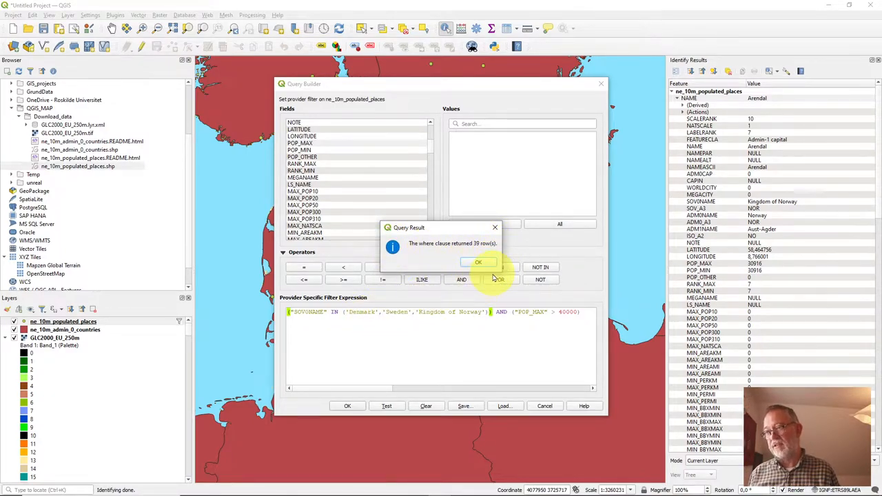
left_click(478, 261)
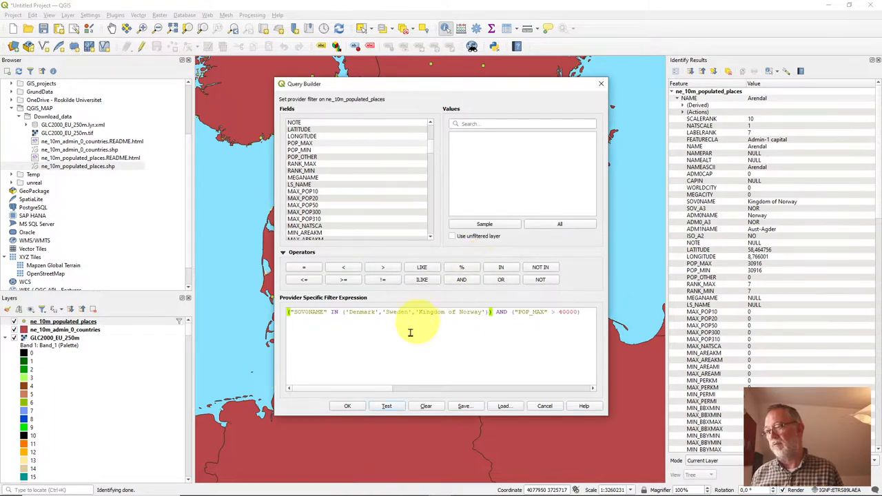
left_click(347, 405)
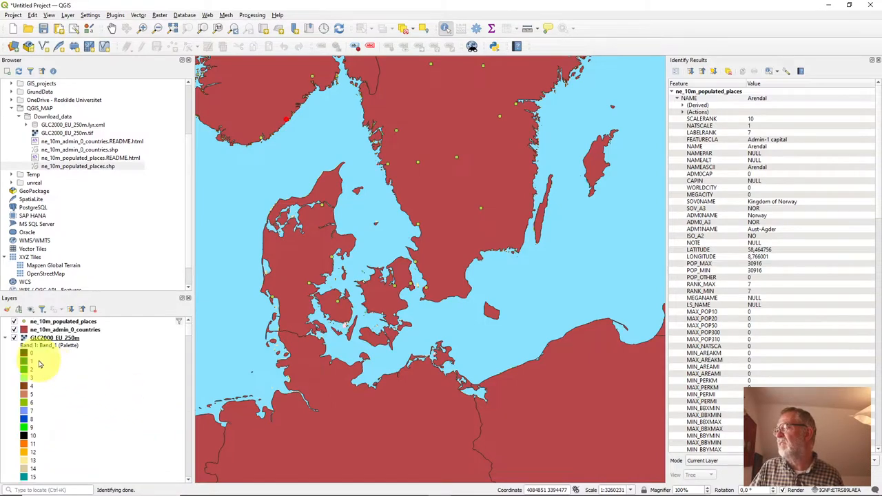
Collapse the GLC2000_EU_250m land-cover legend in the Layers panel.
left_click(5, 337)
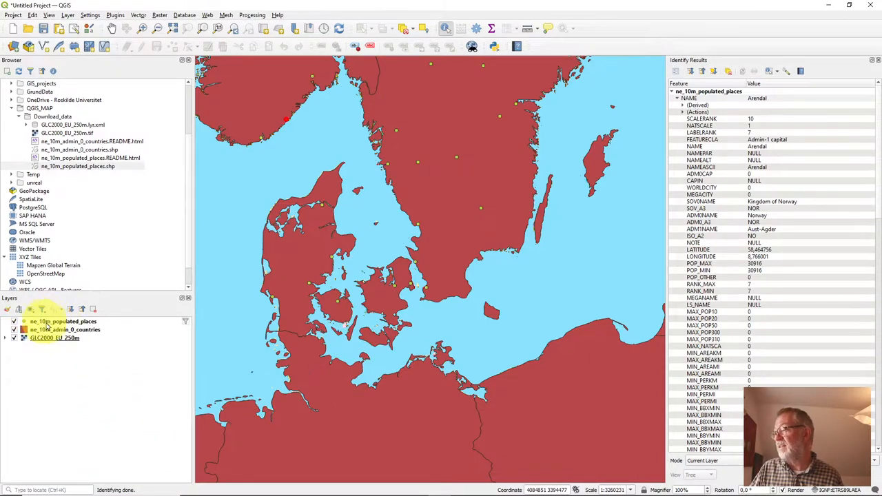
mouse_move(62, 322)
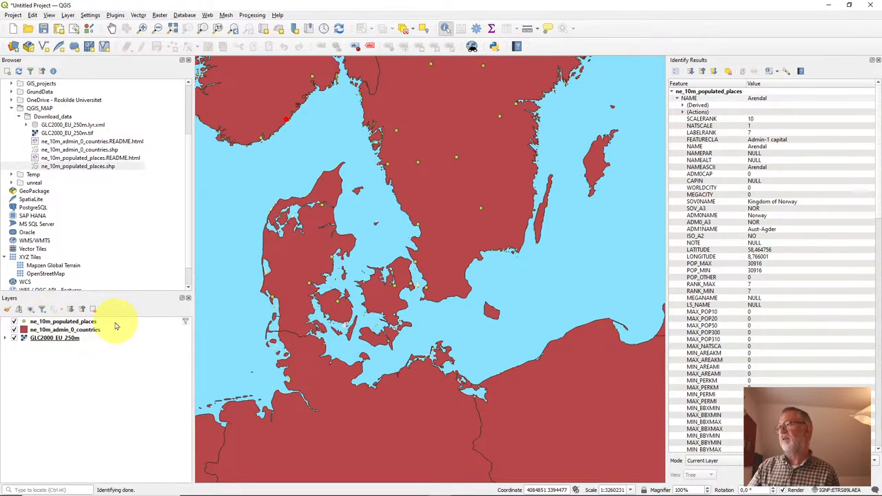
mouse_move(63, 322)
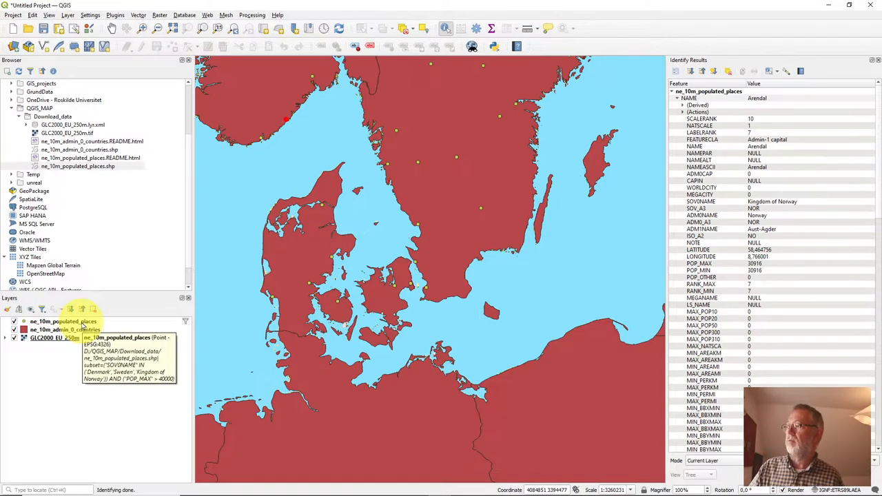
Start Export > Save Features As… for the filtered populated places layer.
right_click(64, 321)
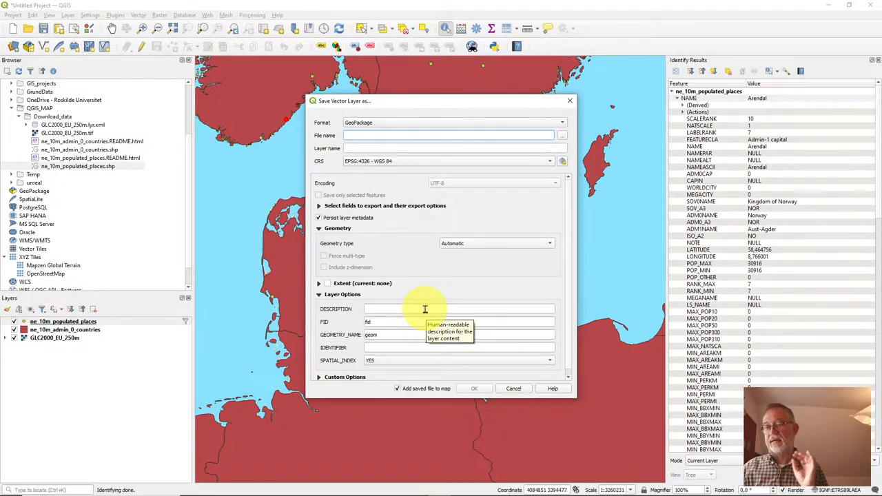
mouse_move(367, 138)
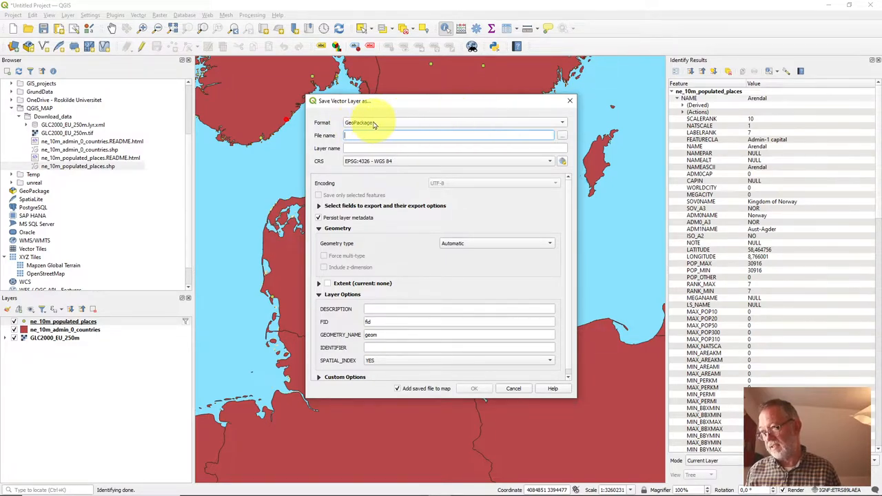
mouse_move(471, 121)
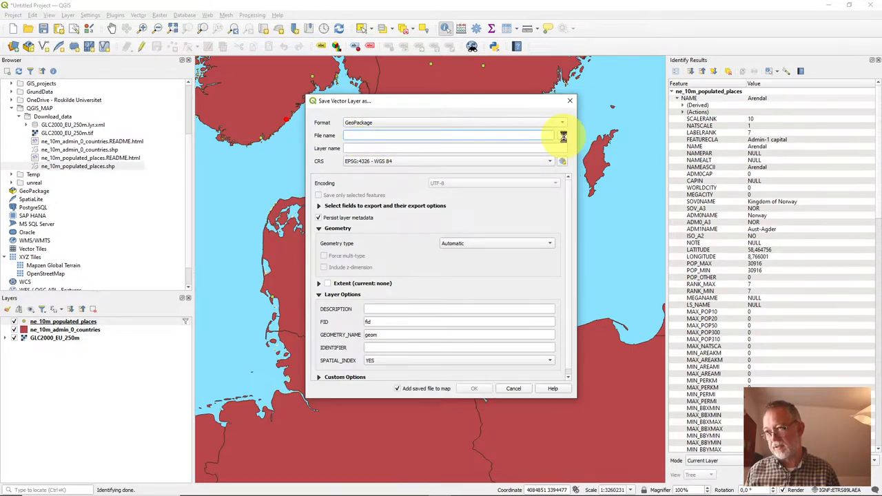
Set the destination to QGIS_MAP.gpkg in the QGIS_MAP folder on Data (D:).
left_click(562, 135)
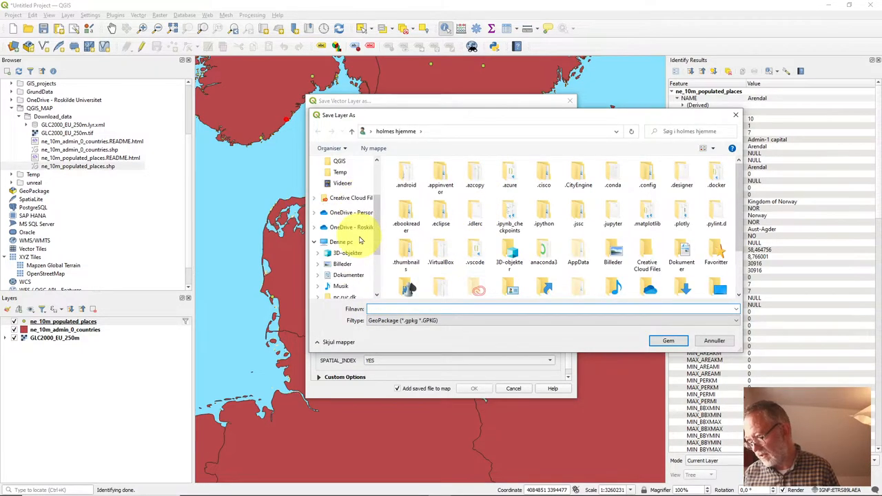
scroll("down", 3)
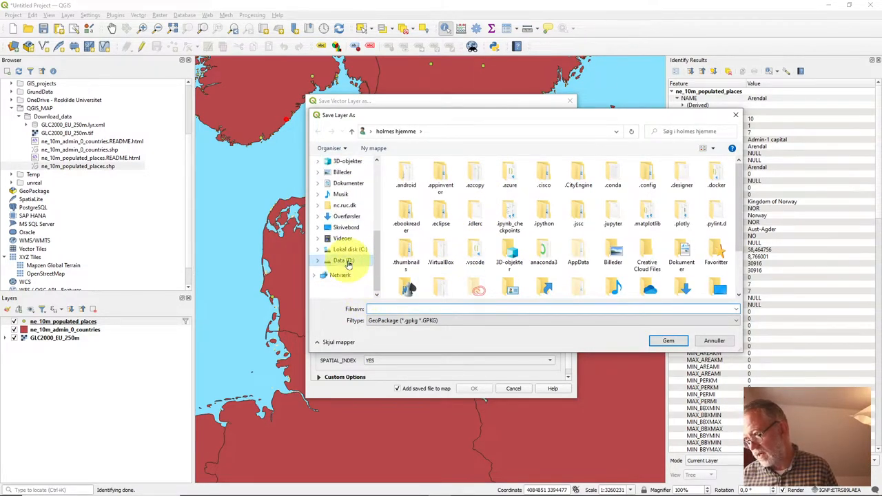
left_click(342, 261)
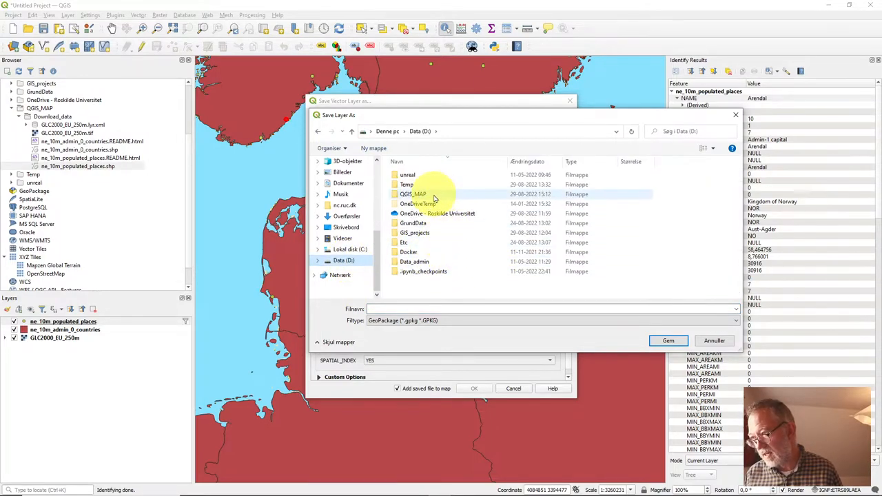
double_click(414, 193)
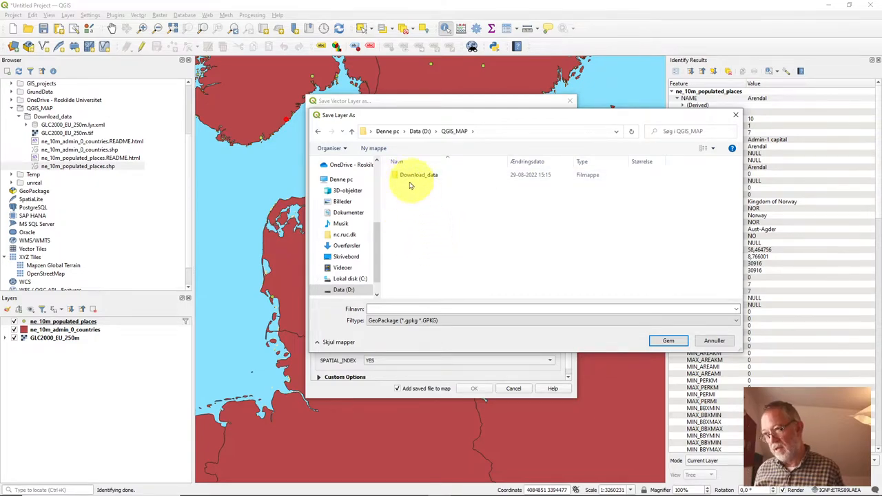
mouse_move(426, 224)
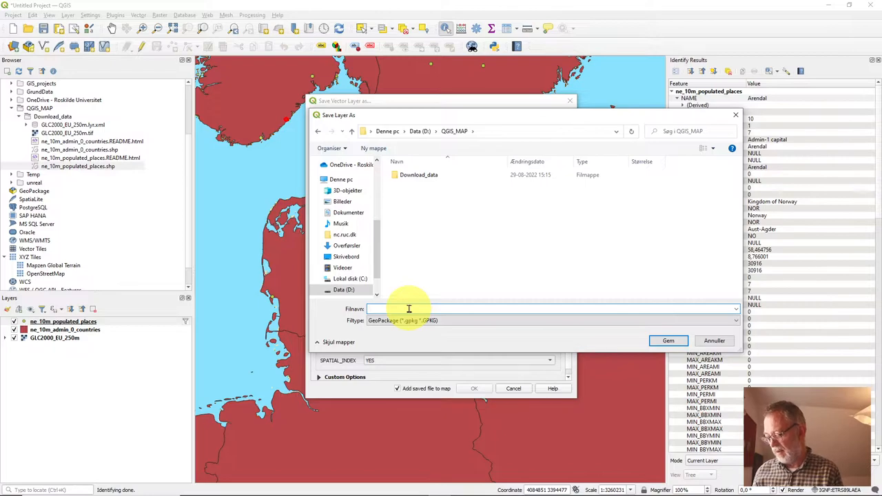
type("QGIS_MAP")
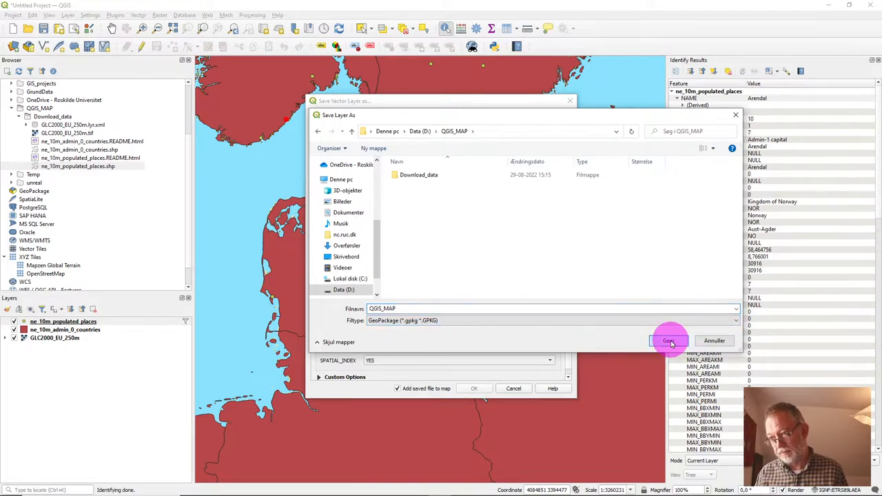
left_click(667, 340)
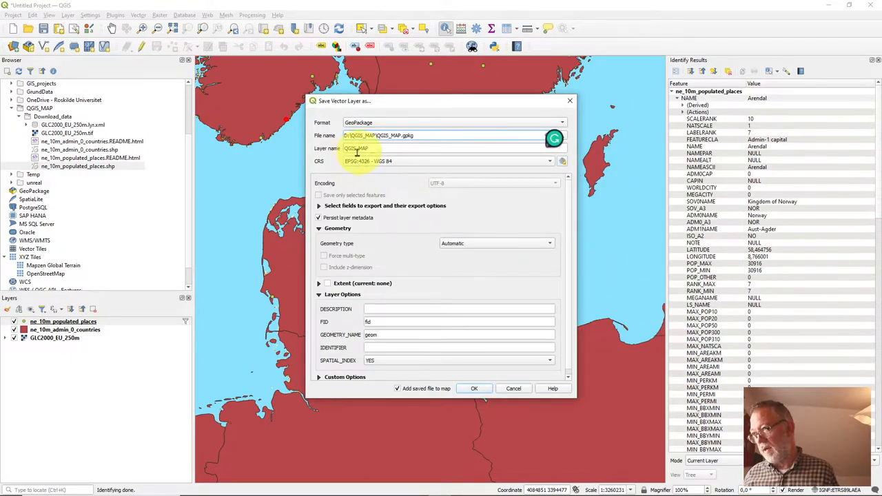
Name the exported layer 'Populated places' and confirm the save into the QGIS_MAP GeoPackage.
left_click(379, 135)
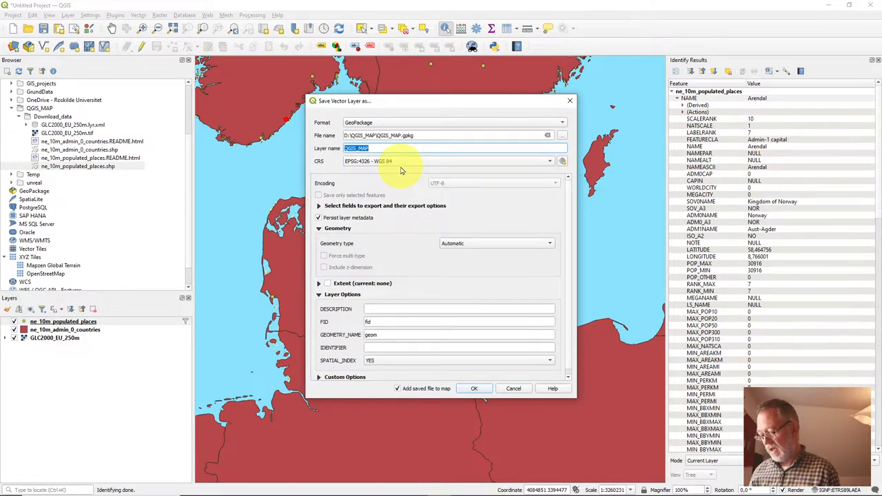
type("Populated places")
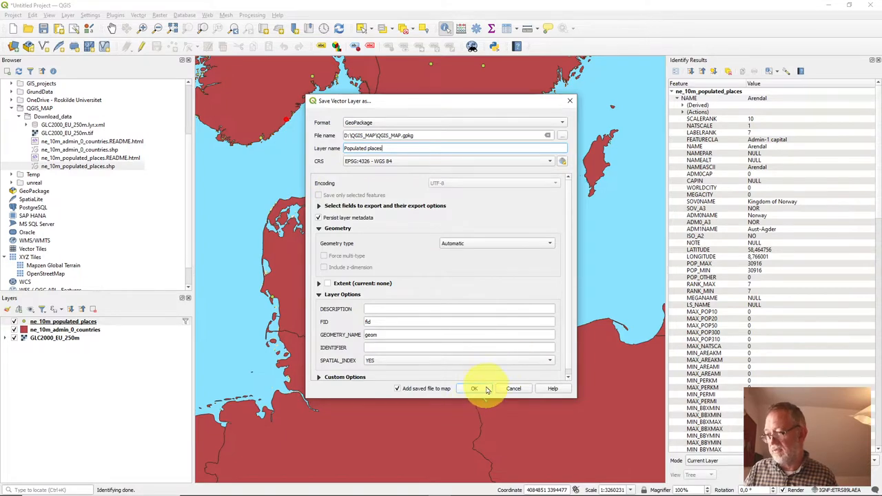
left_click(474, 388)
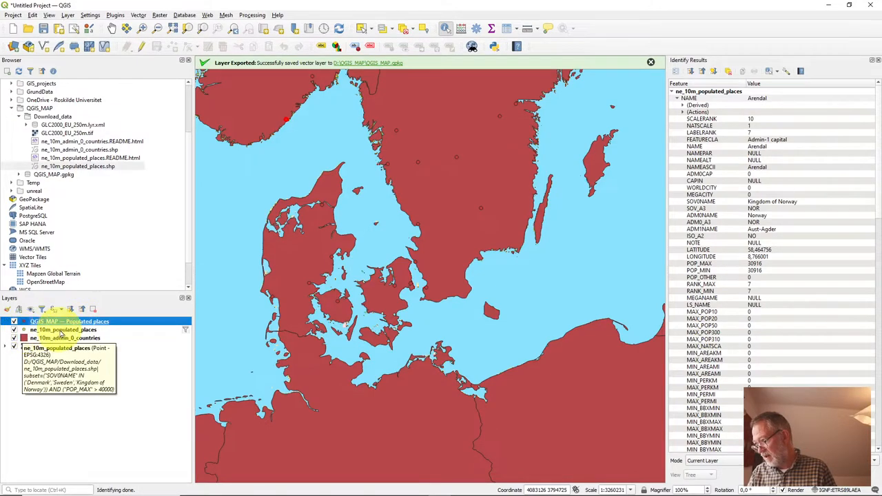
Remove the original ne_10m_populated_places shapefile layer and confirm the removal.
left_click(62, 329)
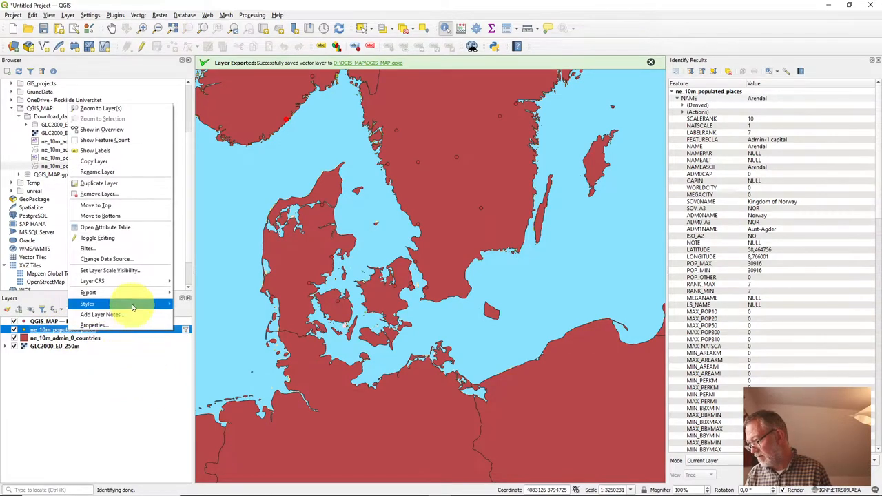
mouse_move(97, 193)
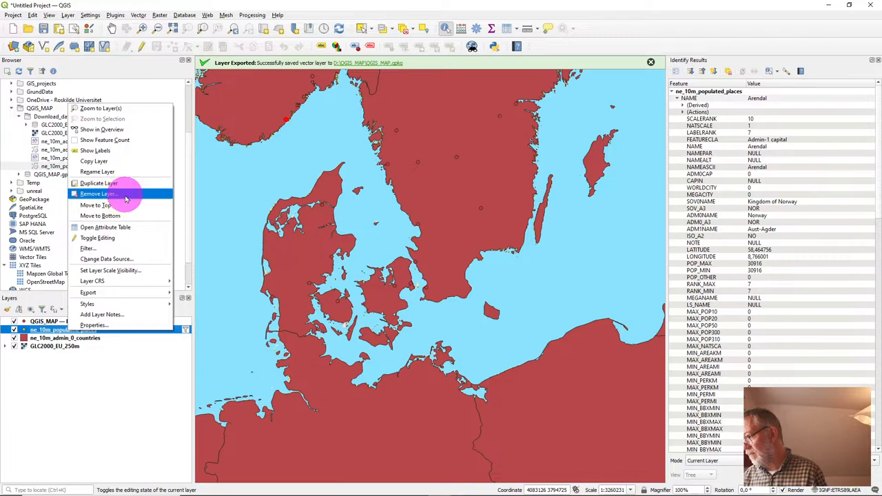
left_click(98, 193)
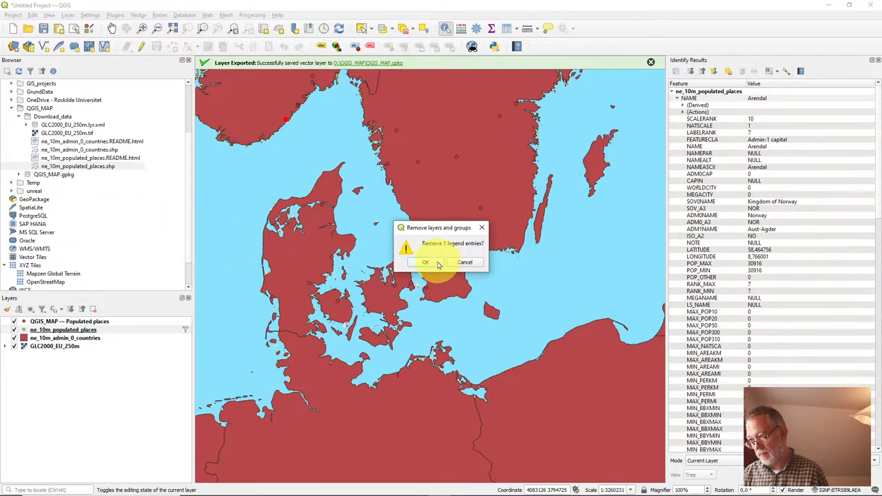
left_click(425, 262)
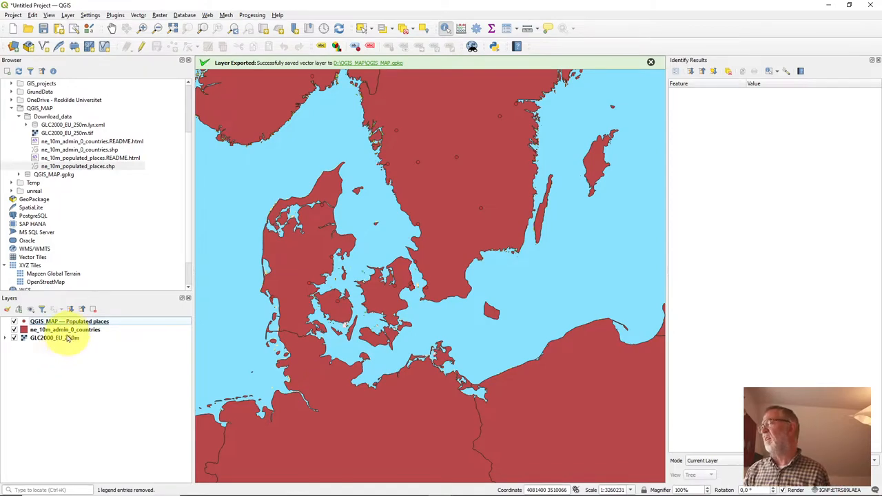
left_click(372, 328)
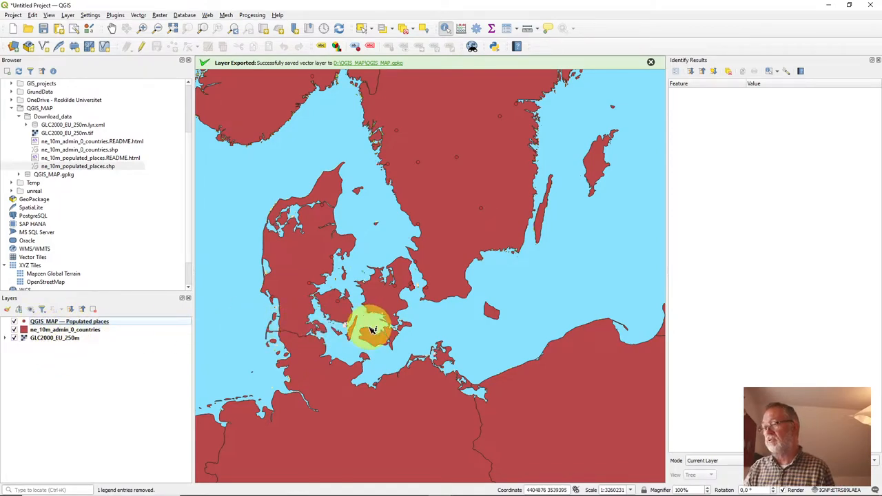
Zoom out to the whole region and rectangle-select twelve populated places in southern Scandinavia.
scroll("down", 3)
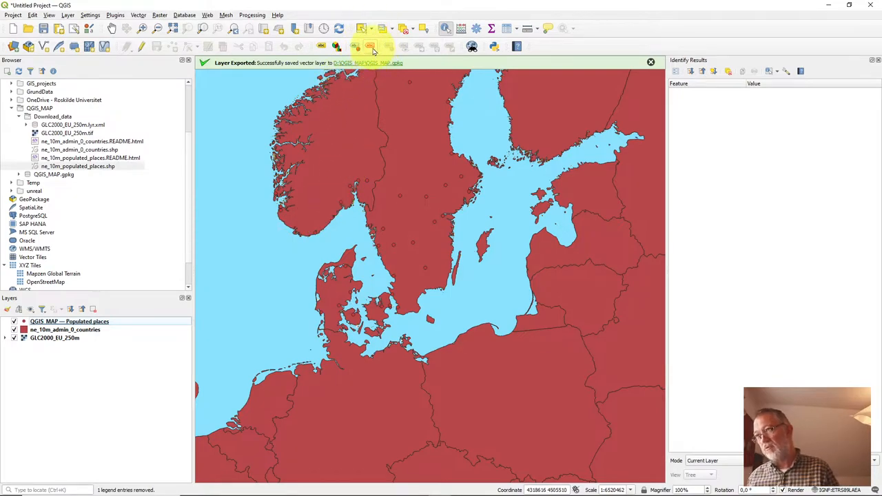
mouse_move(256, 223)
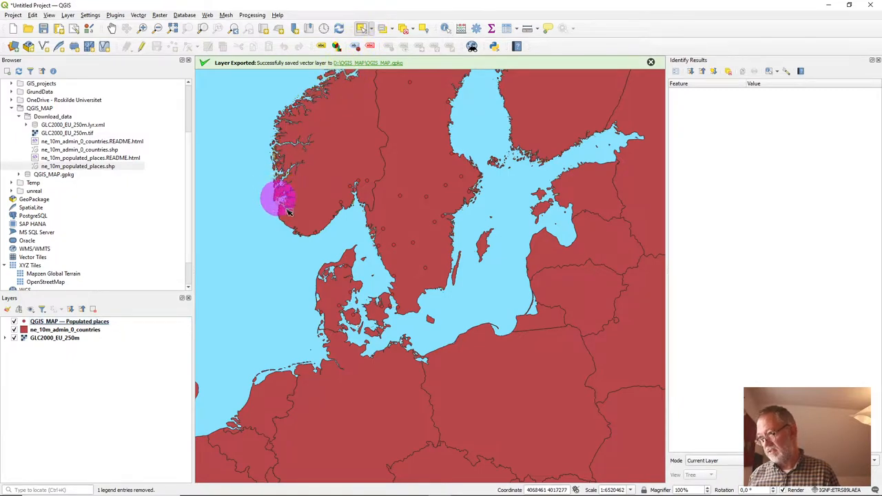
left_click_drag(281, 198, 422, 296)
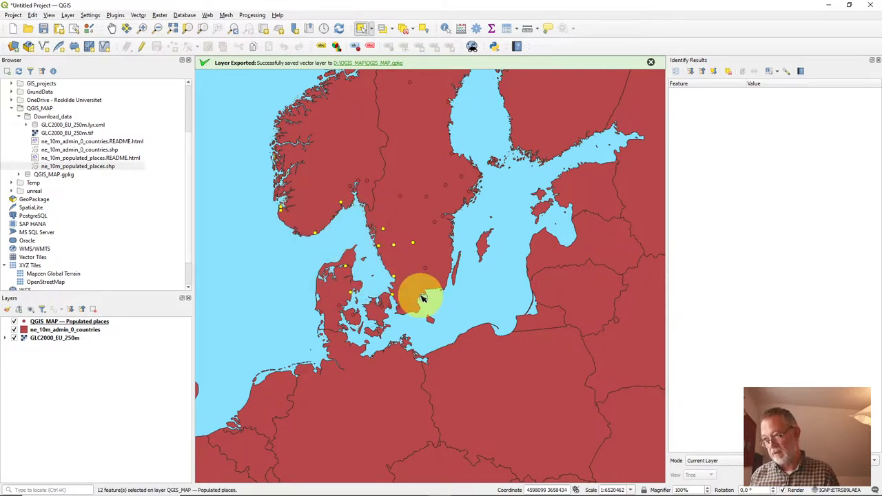
mouse_move(248, 264)
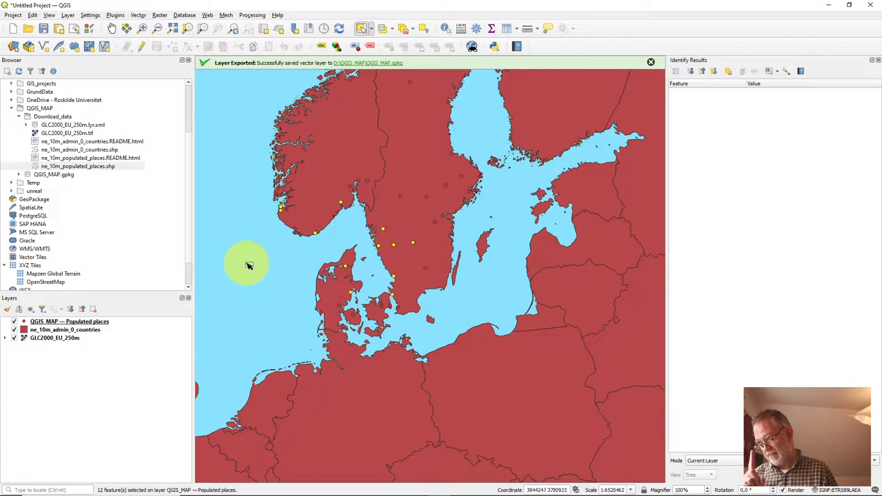
mouse_move(223, 285)
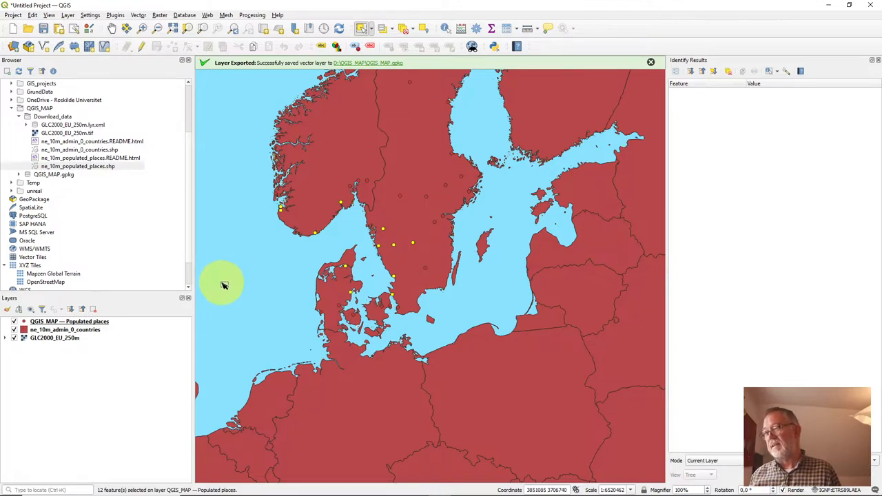
mouse_move(269, 243)
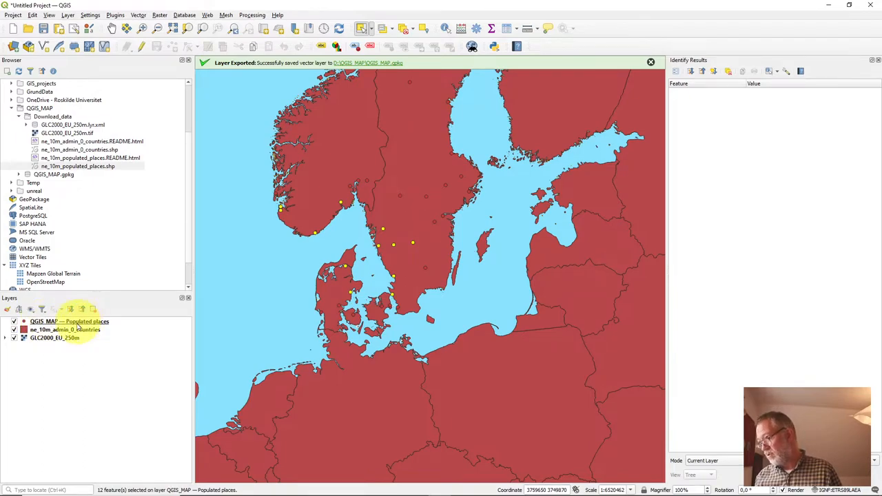
mouse_move(240, 316)
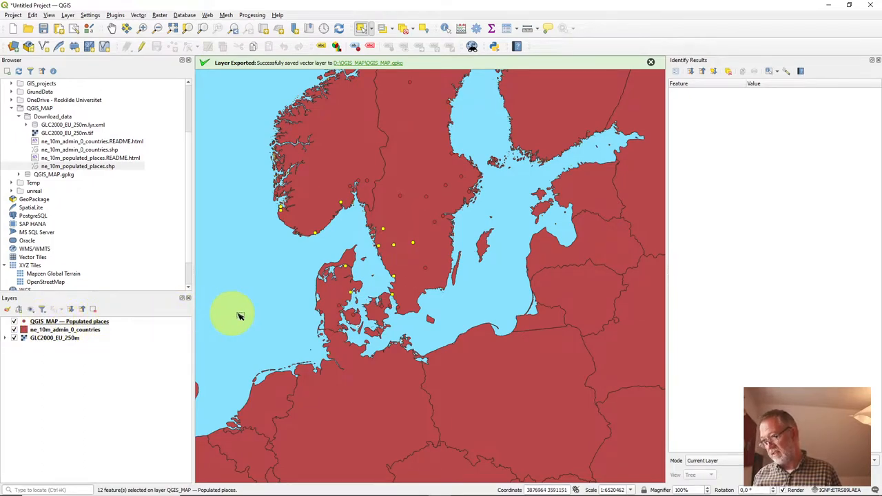
mouse_move(279, 275)
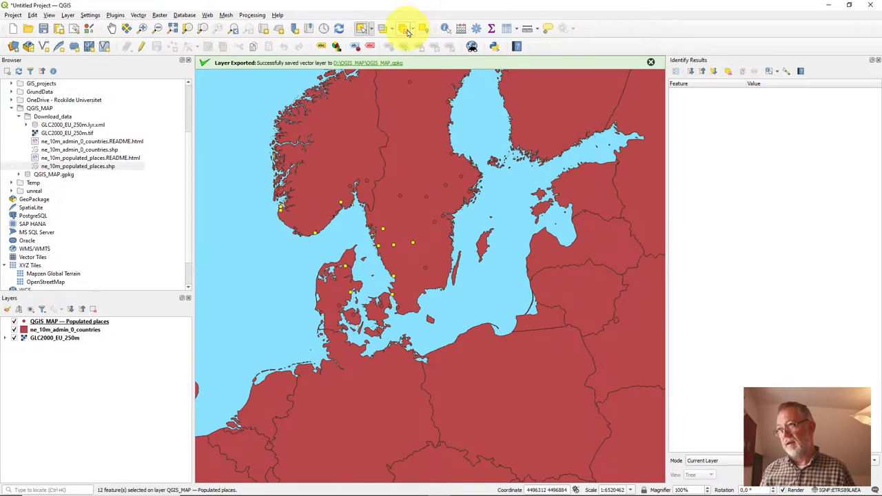
Clear the place selection, activate ne_10m_admin_0_countries and select Norway, Sweden and Denmark.
left_click(405, 28)
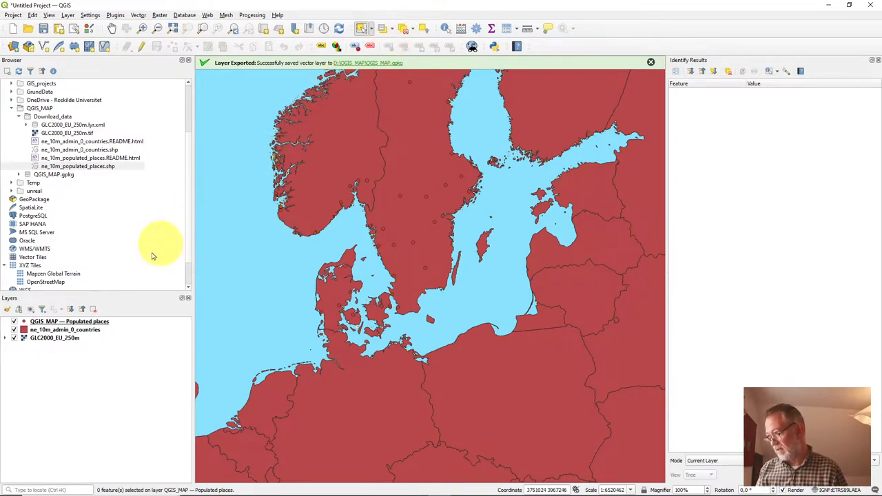
left_click(66, 330)
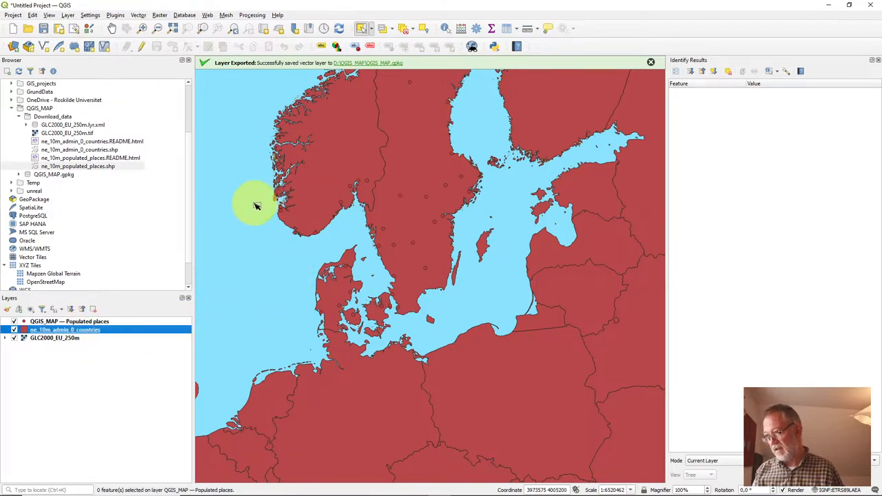
left_click(414, 314)
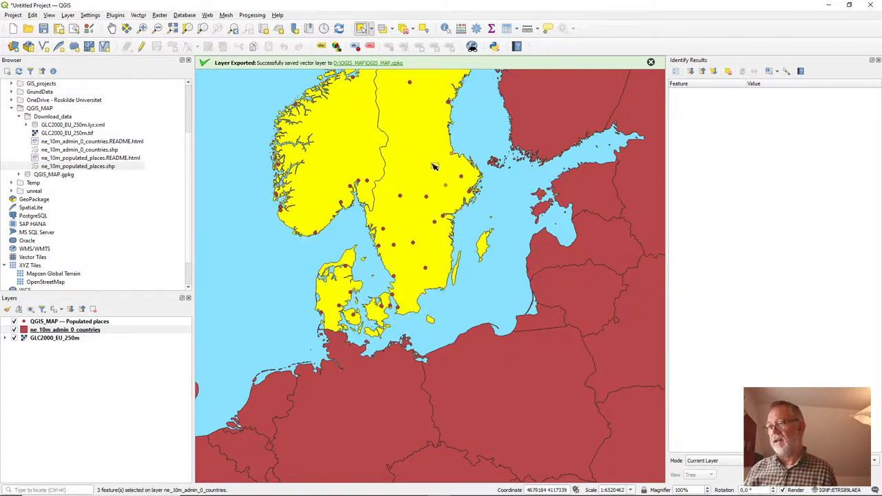
left_click(370, 290)
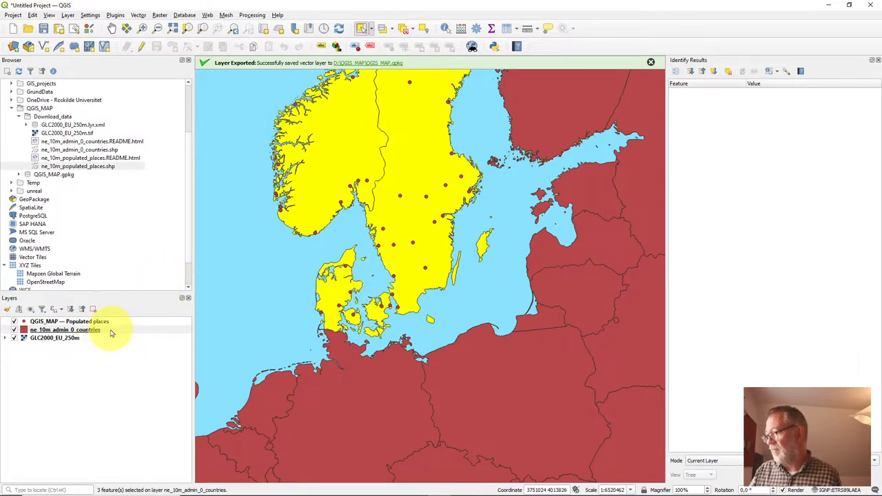
Bring up the countries layer's Export > Save Selected Features As options.
right_click(65, 330)
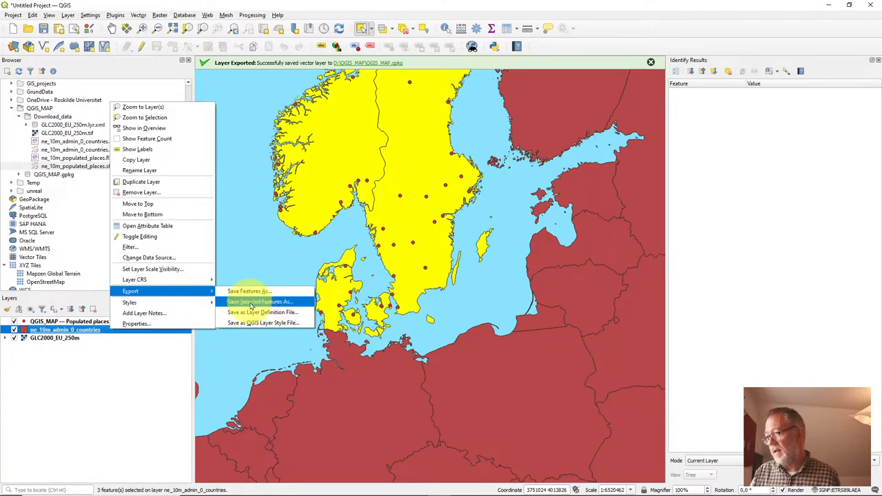
mouse_move(260, 301)
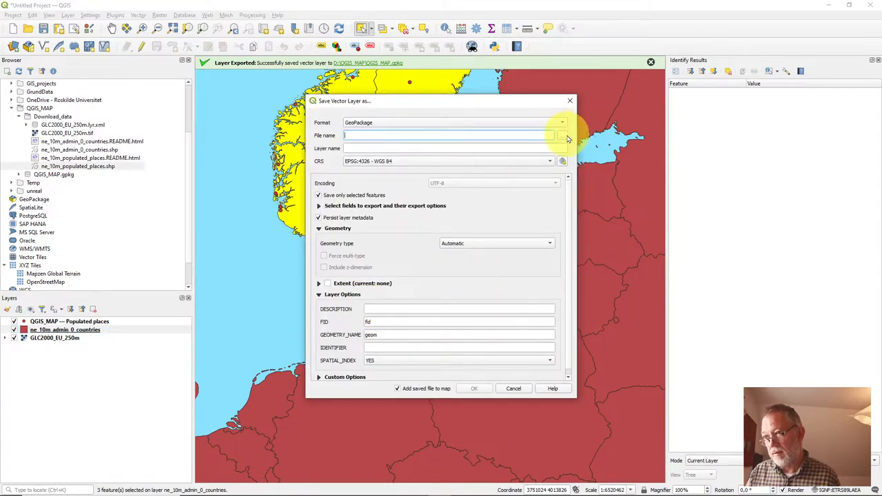
Export the three selected countries to the QGIS_MAP GeoPackage as a layer named Countries.
left_click(562, 135)
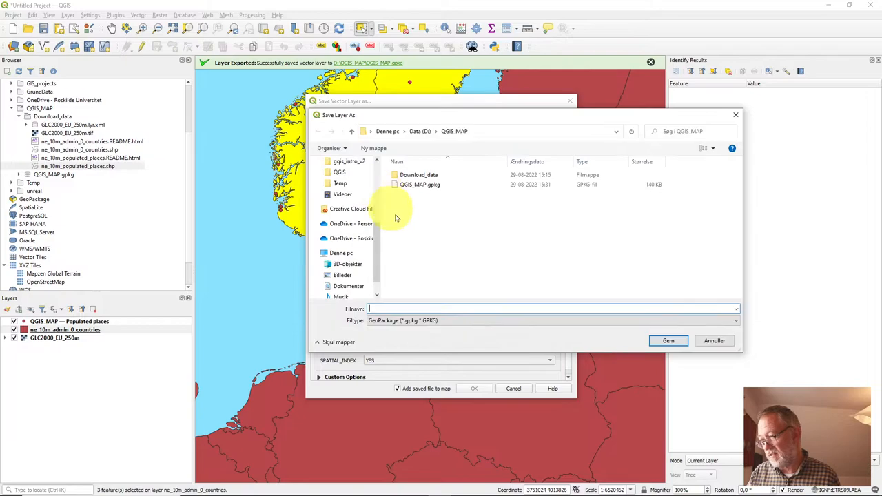
left_click(419, 185)
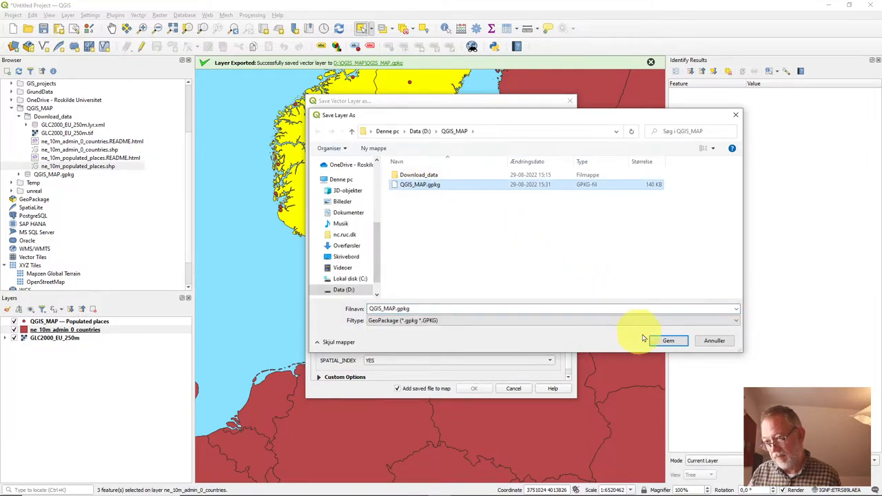
left_click(667, 341)
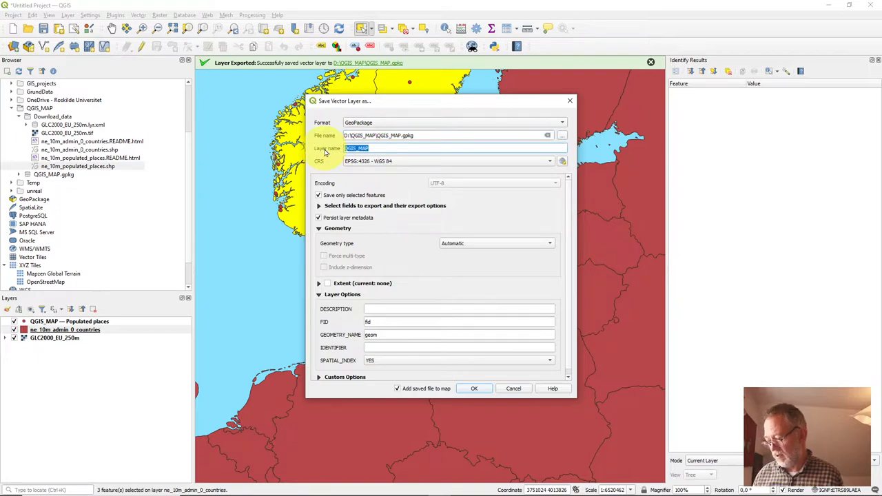
type("Countries")
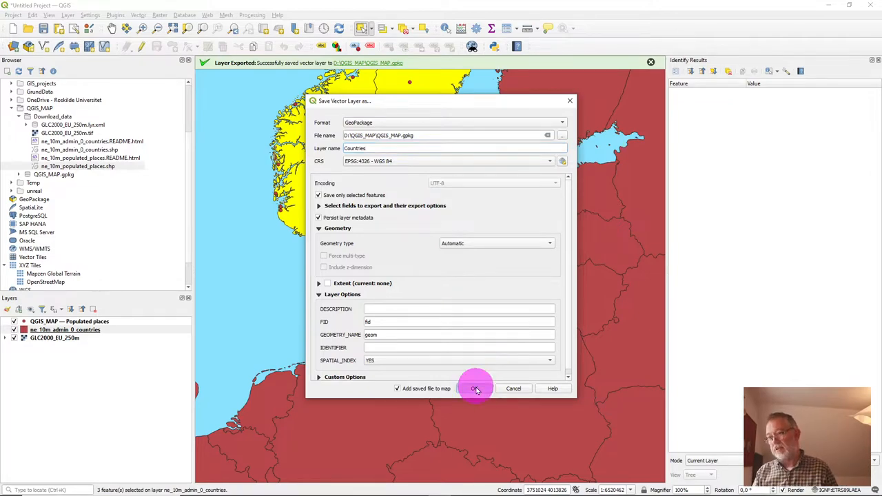
left_click(474, 389)
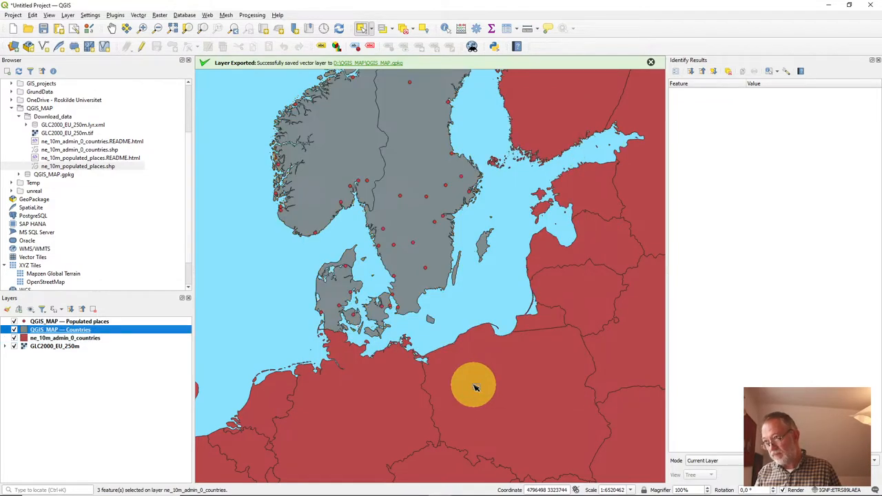
mouse_move(460, 370)
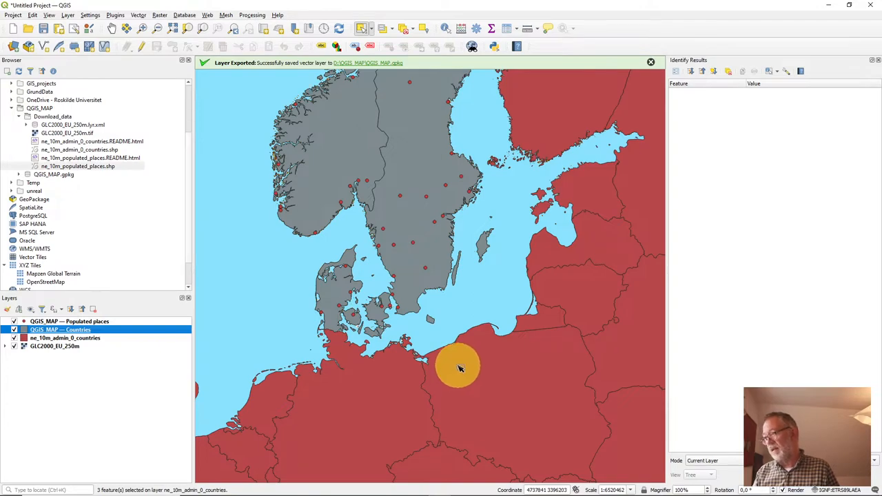
mouse_move(452, 352)
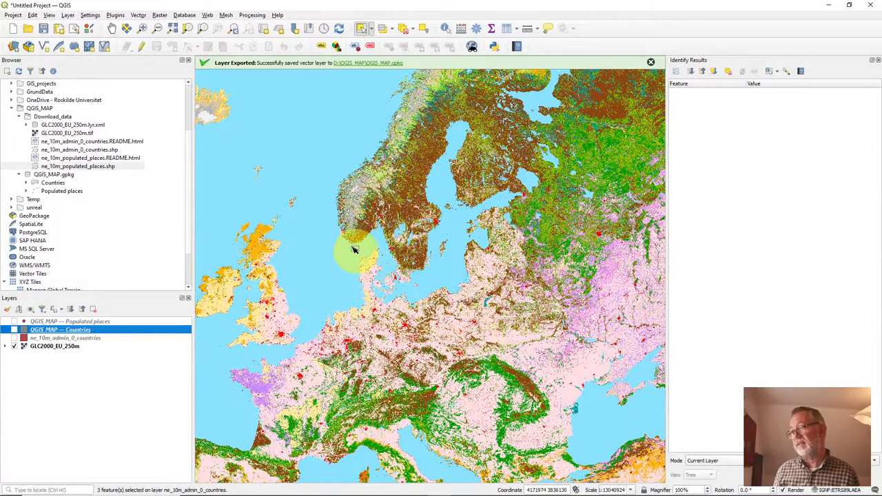
mouse_move(352, 315)
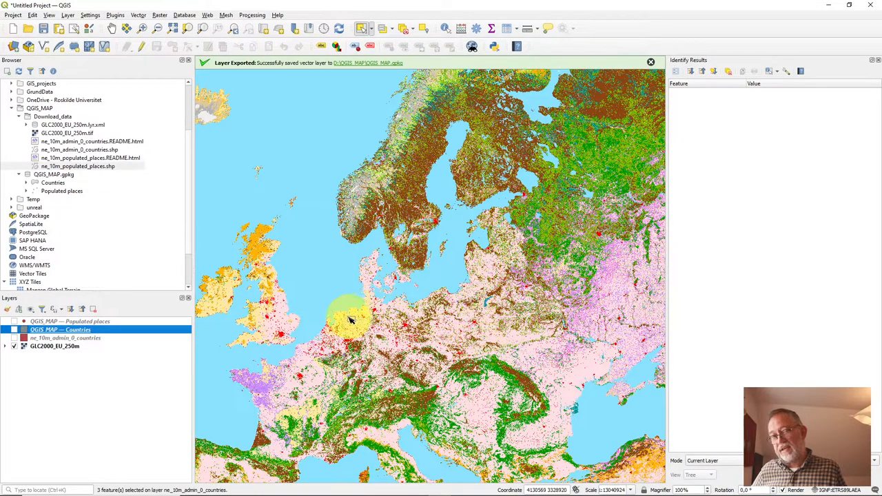
mouse_move(117, 385)
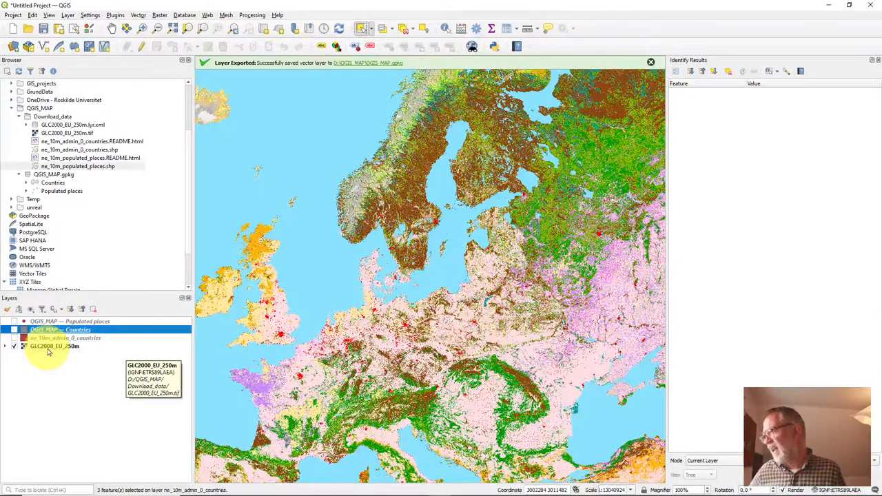
Duplicate GLC2000_EU_250m, collapse the copy's legend and hide the original layer.
right_click(54, 346)
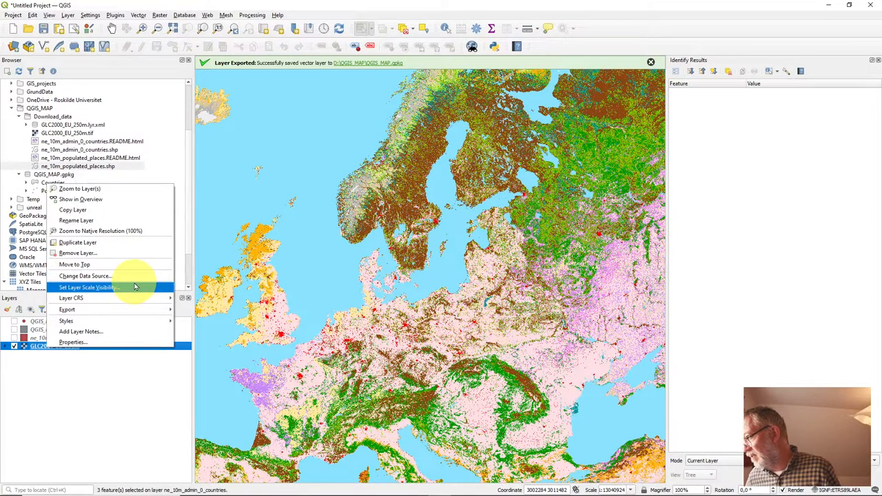
mouse_move(128, 279)
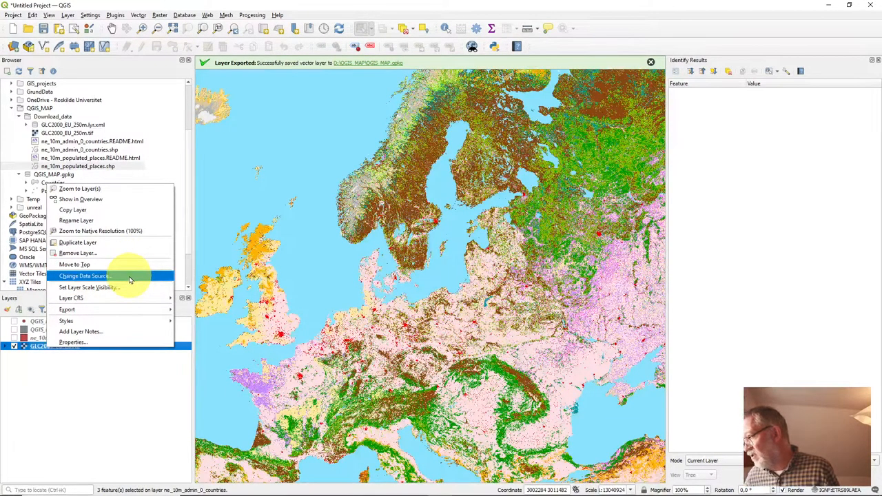
mouse_move(126, 220)
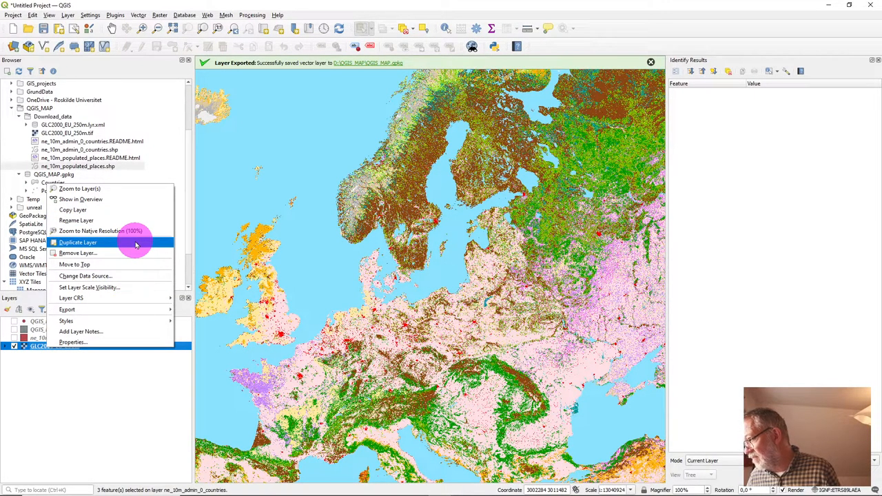
left_click(77, 242)
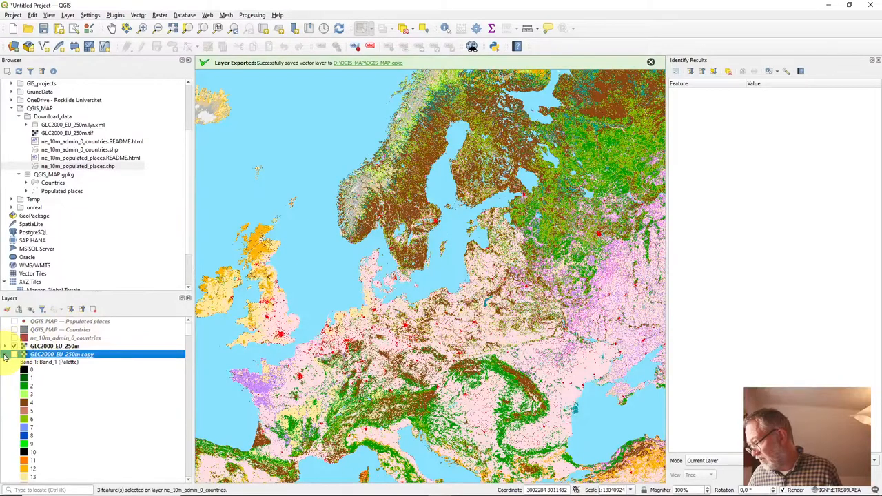
left_click(5, 354)
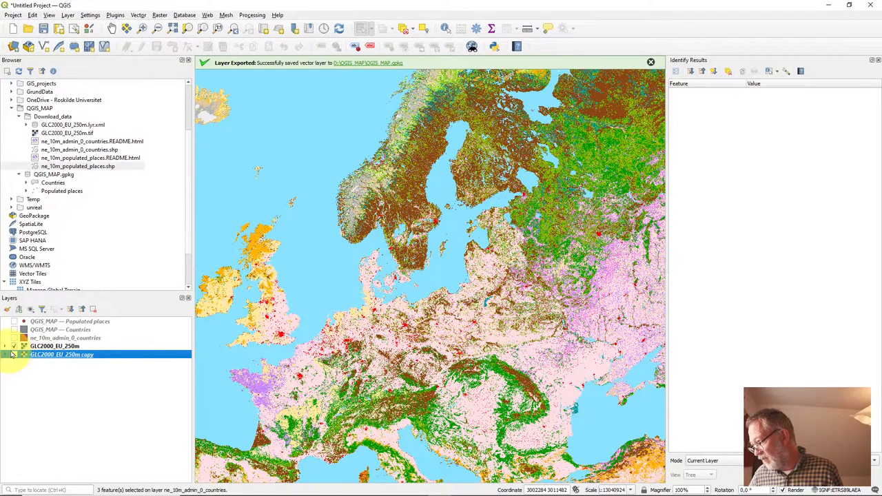
left_click(22, 354)
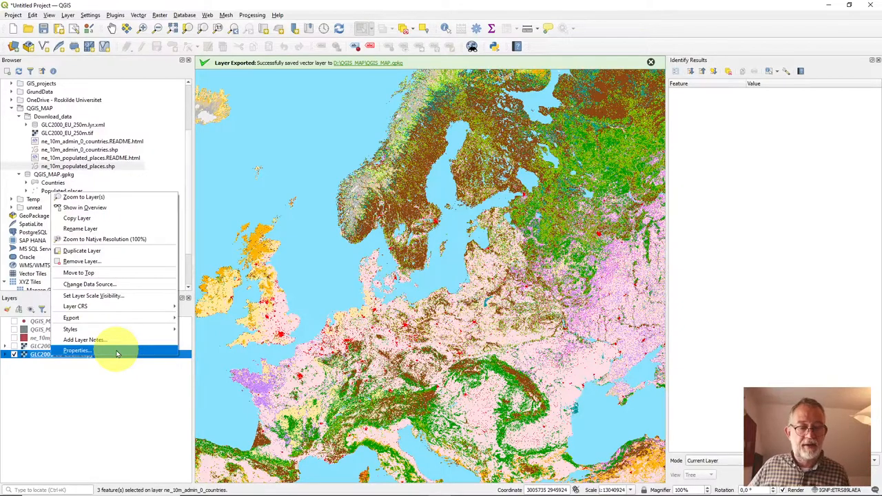
mouse_move(269, 345)
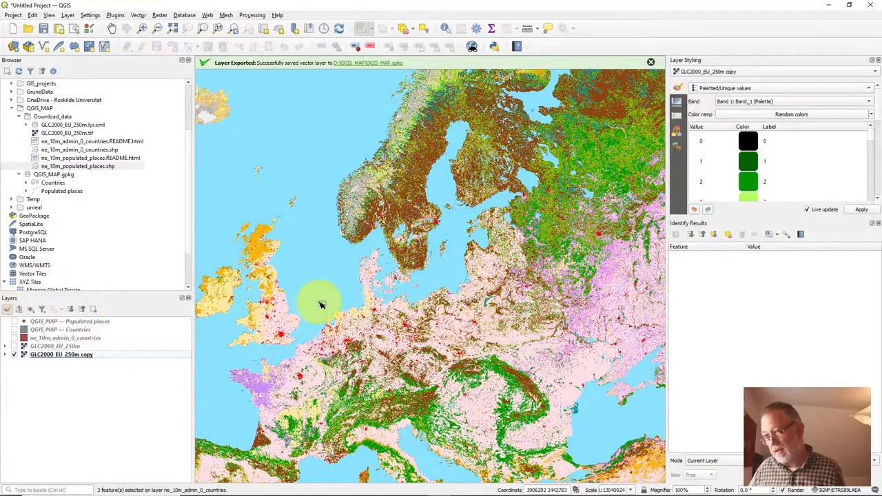
Scroll the copy's Paletted/Unique values list to class 22 to make its colour transparent.
scroll("down", 3)
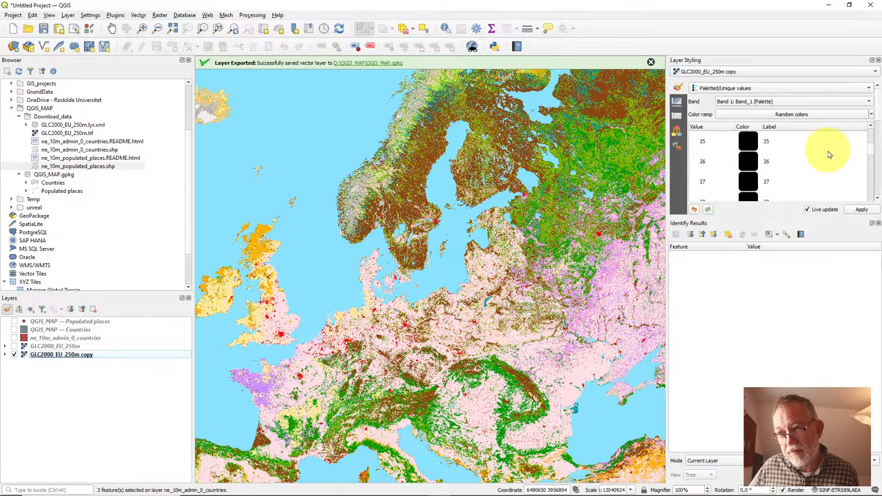
scroll("up", 3)
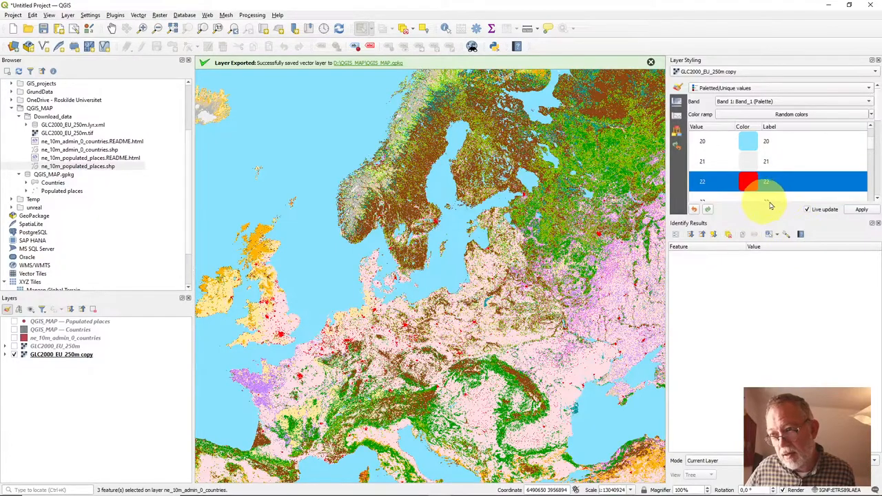
mouse_move(786, 208)
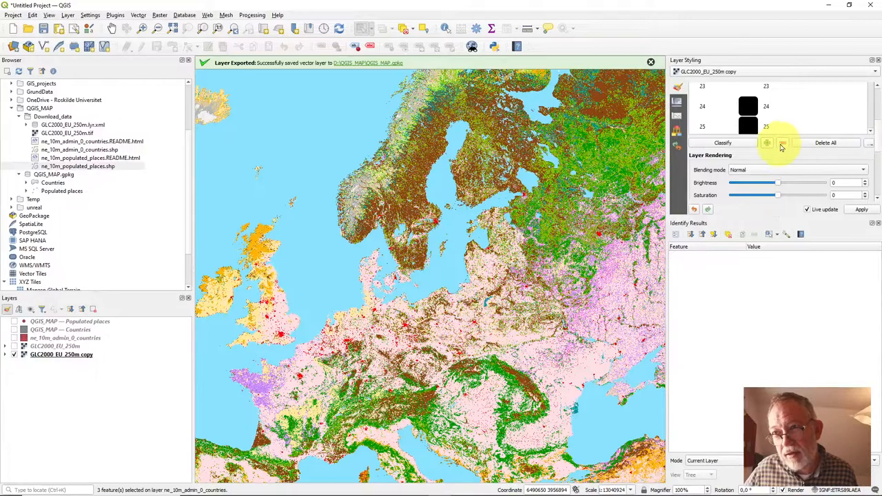
scroll("down", 3)
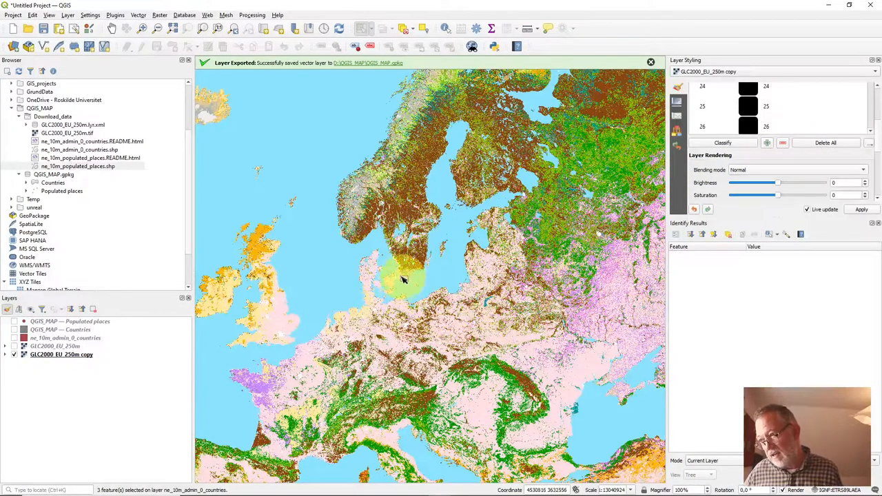
scroll("up", 3)
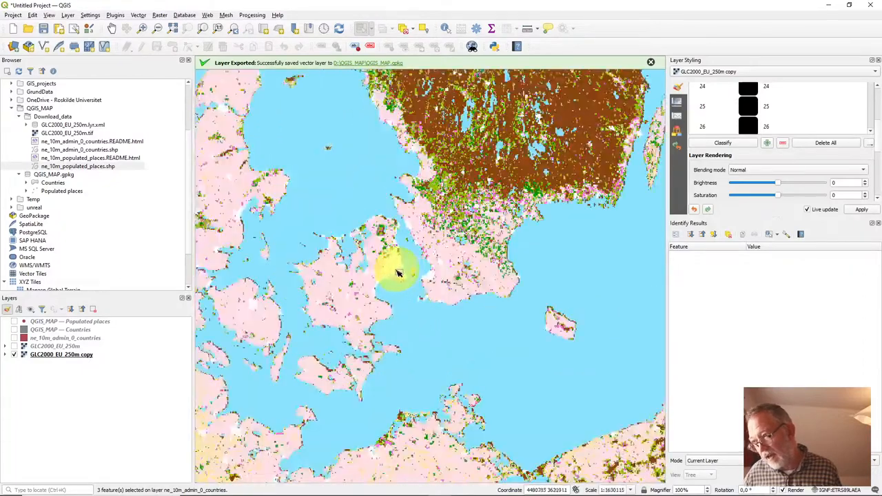
scroll("up", 3)
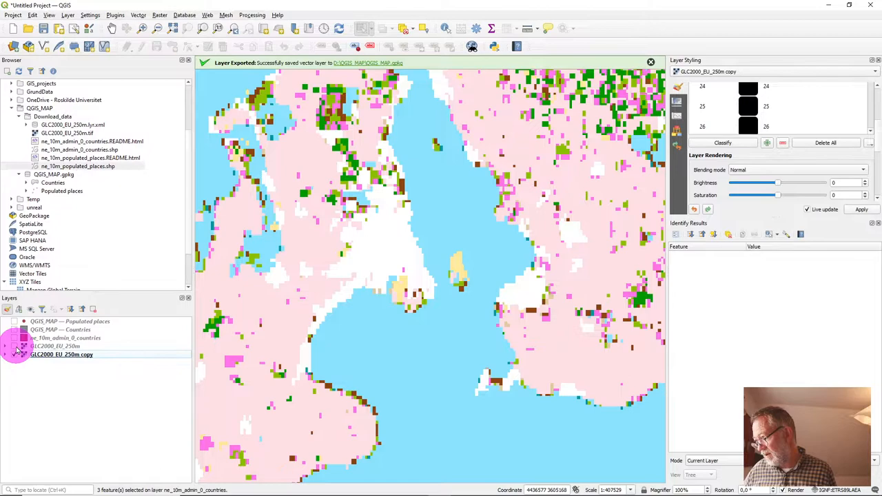
Add the OpenStreetMap XYZ basemap and place it beneath the copied land-cover layer.
left_click(15, 354)
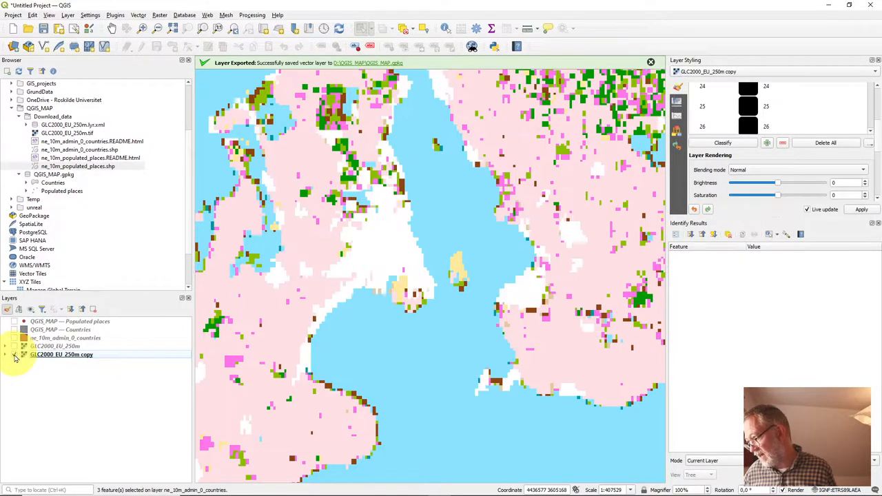
left_click(14, 346)
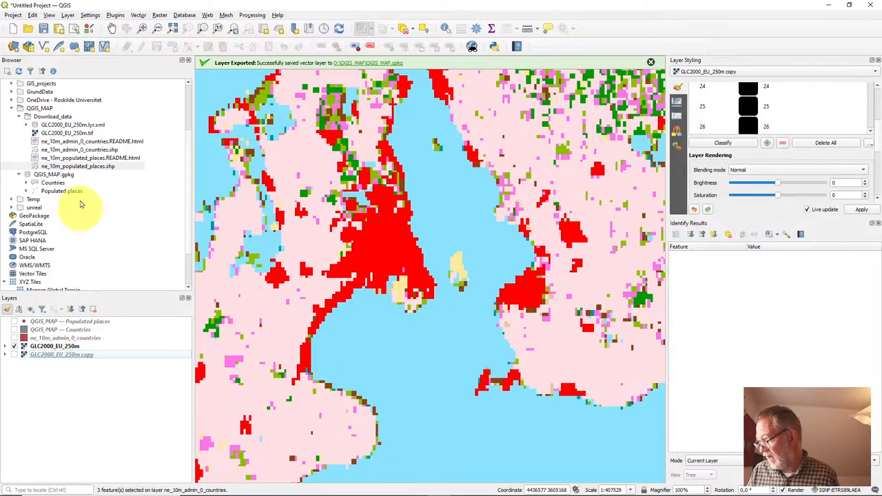
scroll("down", 3)
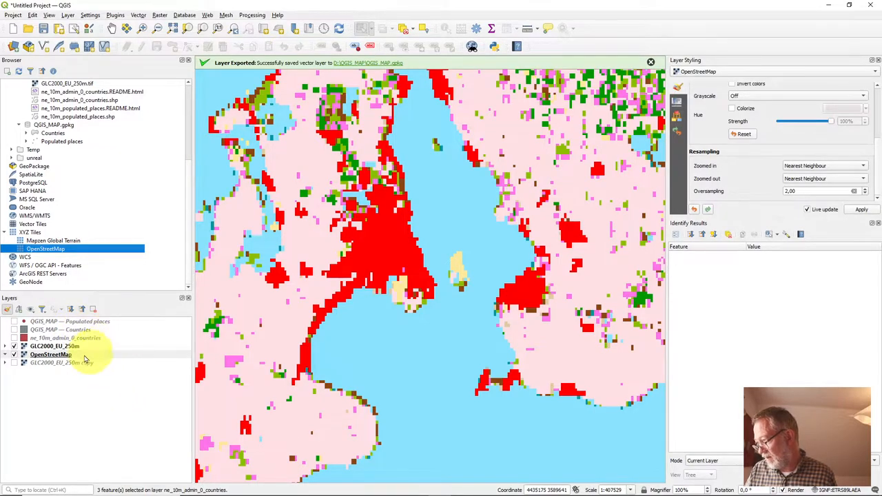
left_click(55, 346)
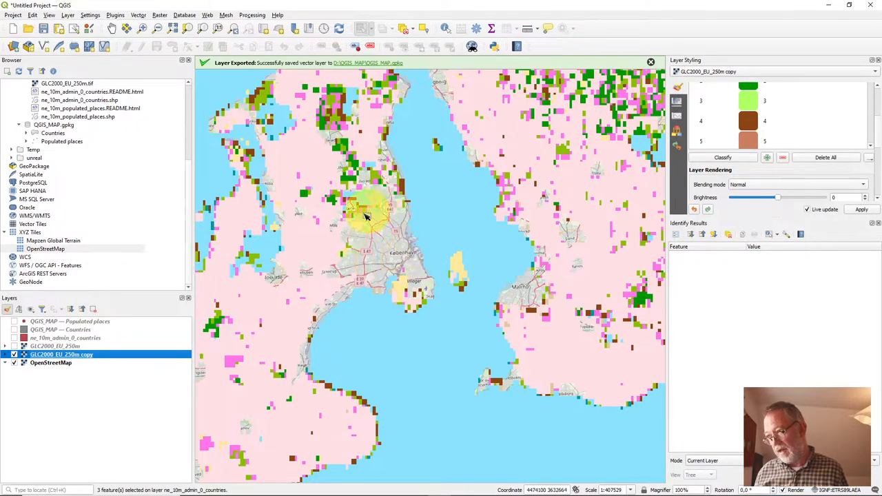
mouse_move(250, 310)
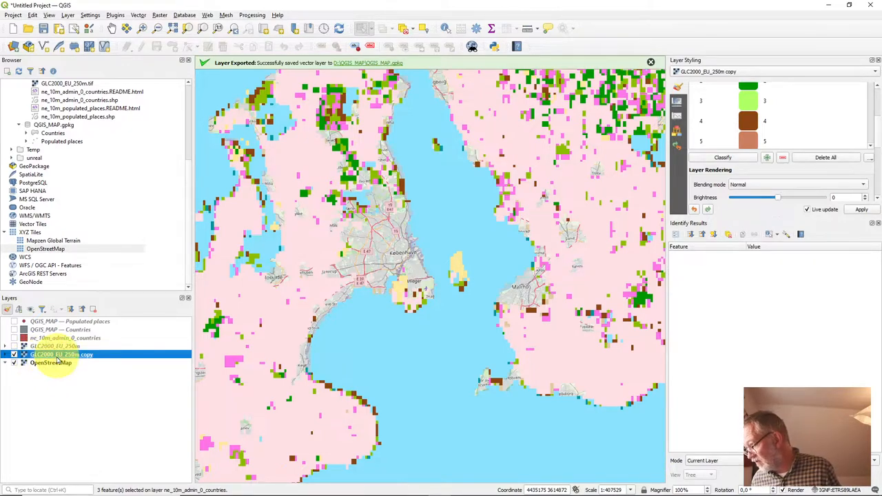
Remove the GLC2000_EU_250m copy layer and confirm the removal.
right_click(61, 354)
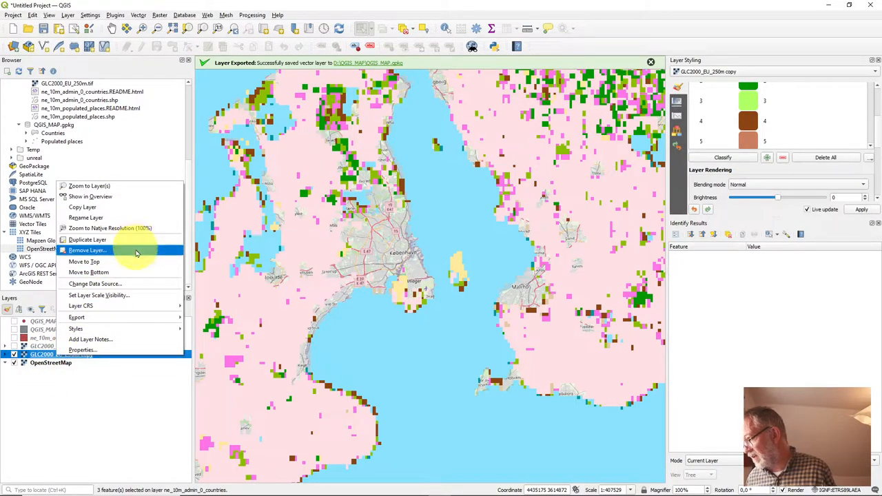
left_click(88, 251)
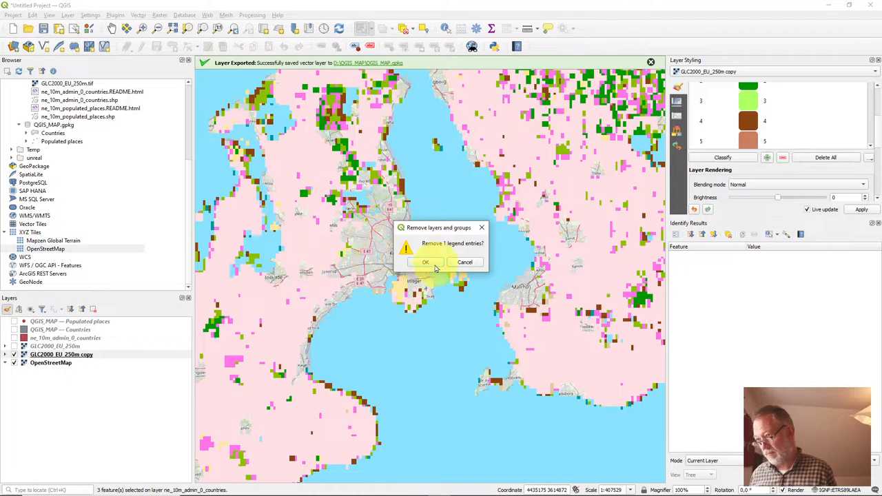
left_click(424, 262)
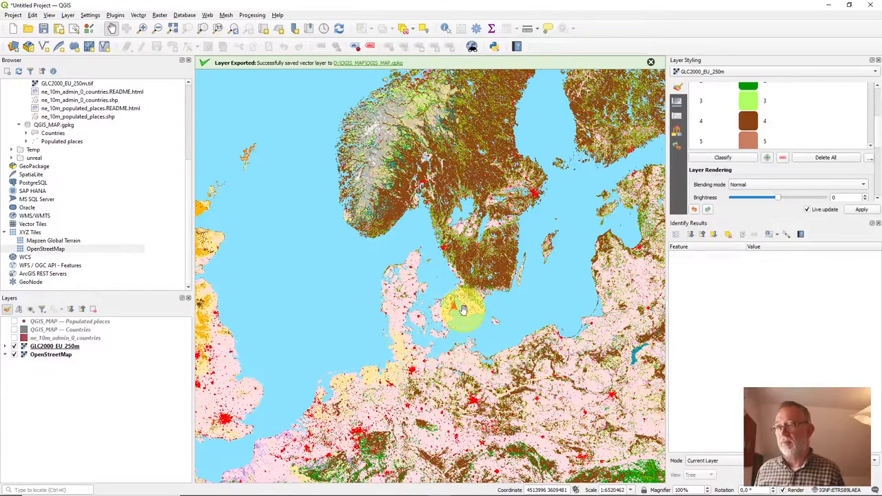
Center the map on Denmark and southern Scandinavia and bring up the GLC2000_EU_250m layer's options.
left_click_drag(466, 310, 397, 314)
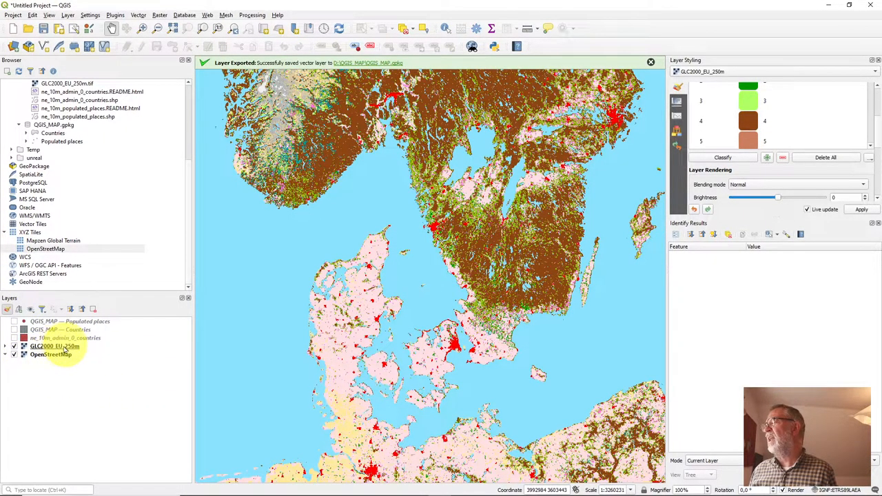
right_click(55, 346)
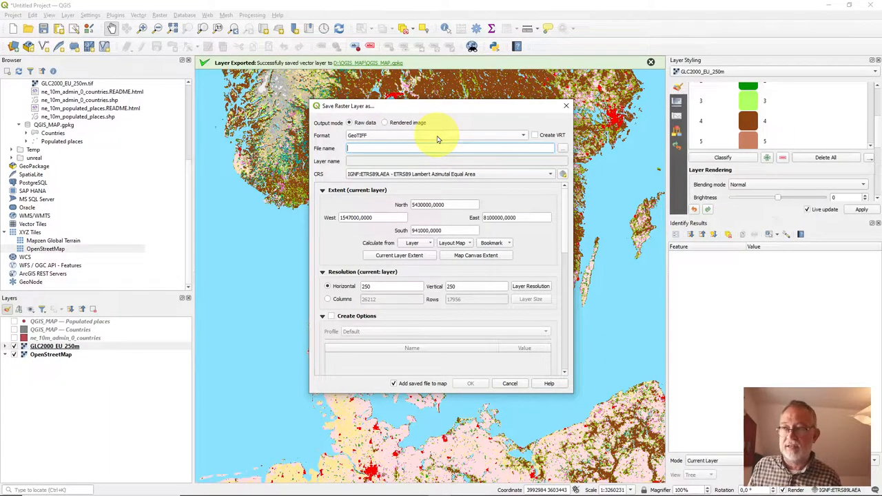
Choose GeoTIFF as the output raster format in Save Raster Layer As.
left_click(521, 135)
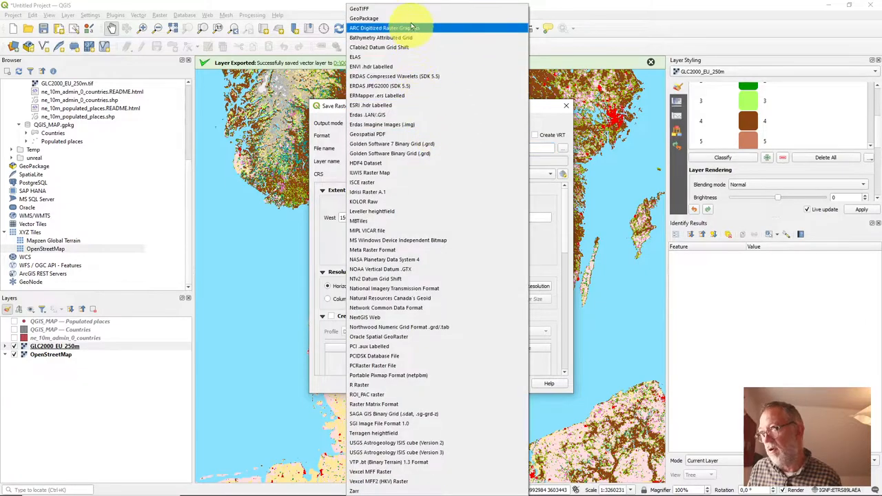
mouse_move(405, 18)
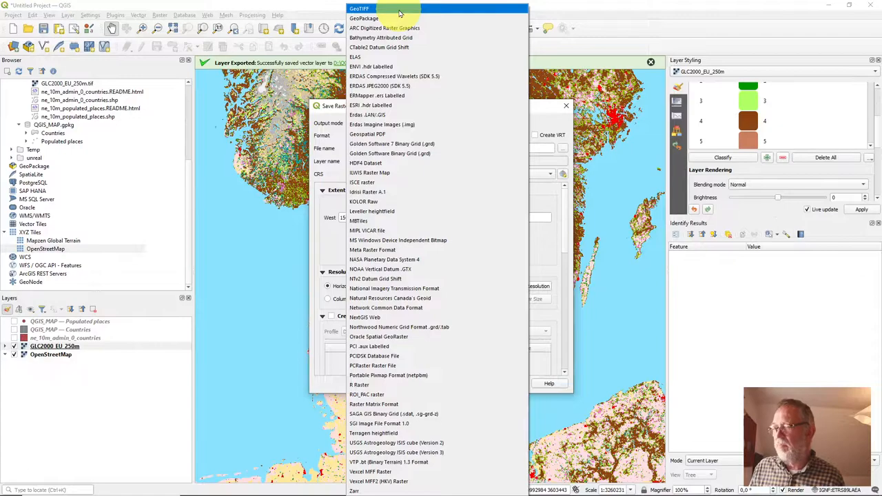
left_click(358, 8)
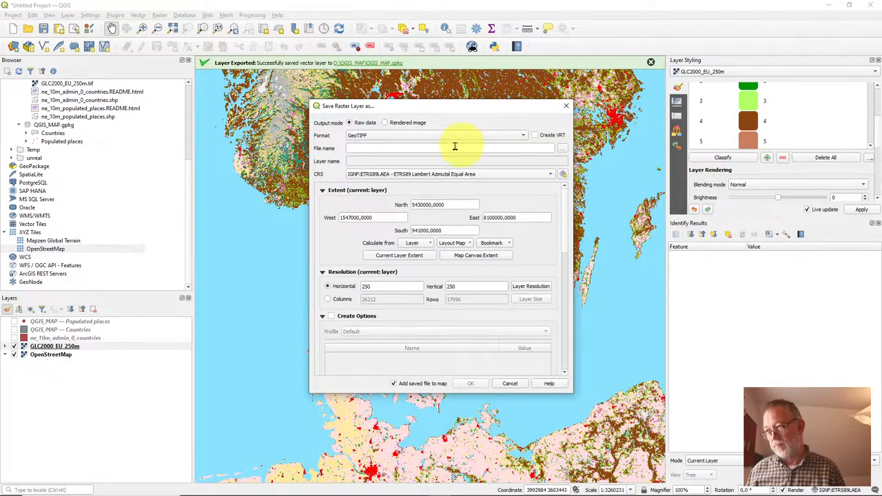
left_click(521, 135)
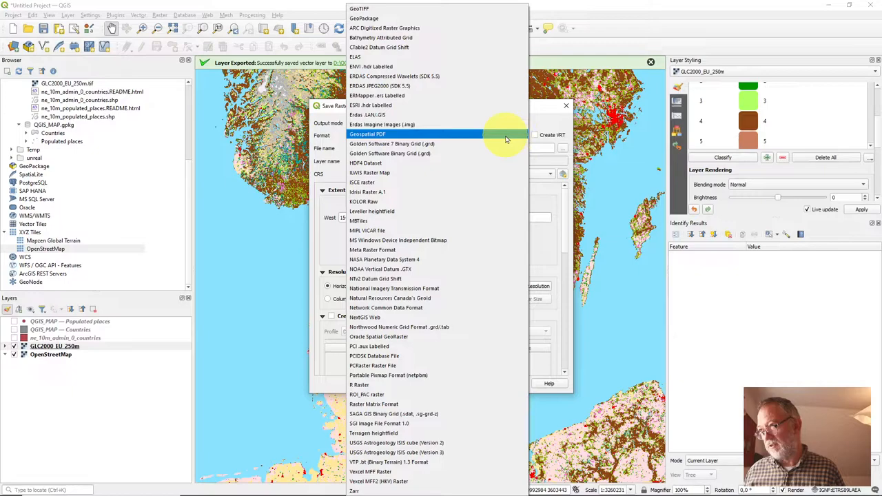
left_click(359, 8)
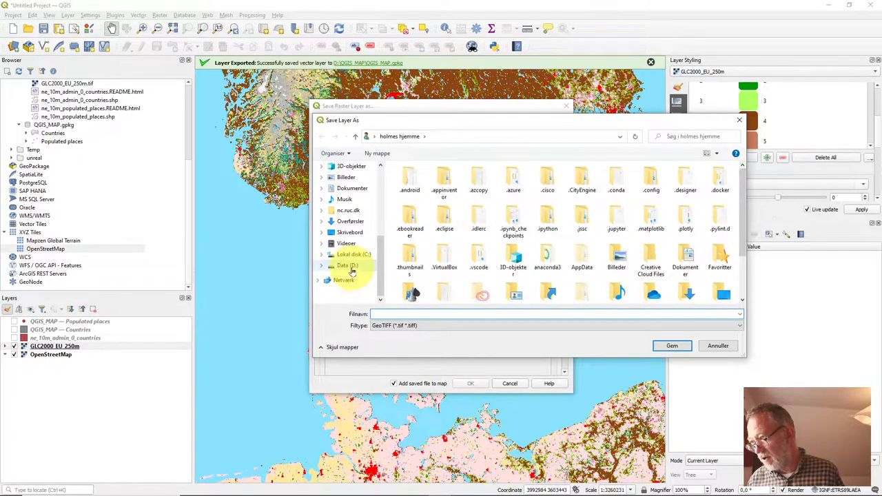
Name the output file GLC in the QGIS_MAP folder on Data (D:) and confirm.
left_click(347, 265)
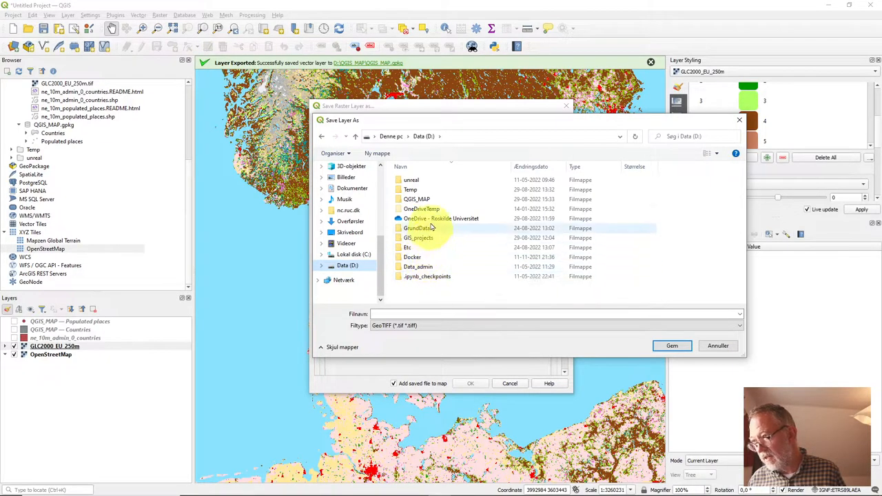
double_click(416, 199)
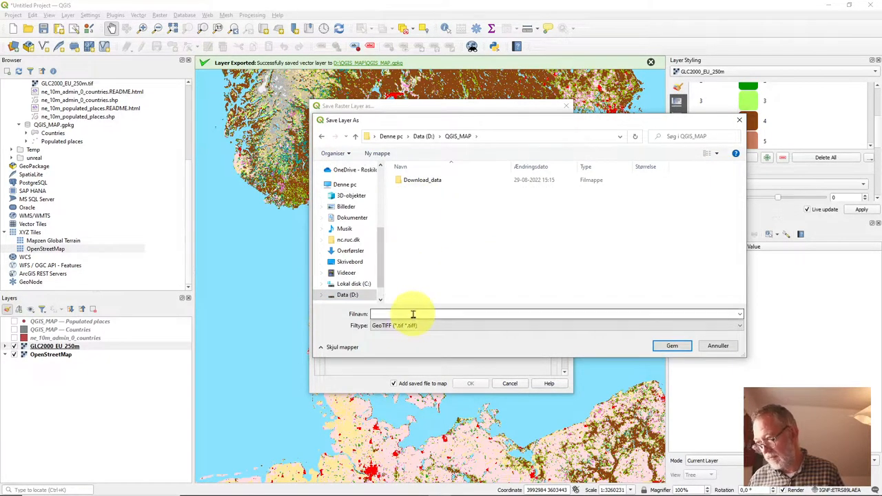
type("G")
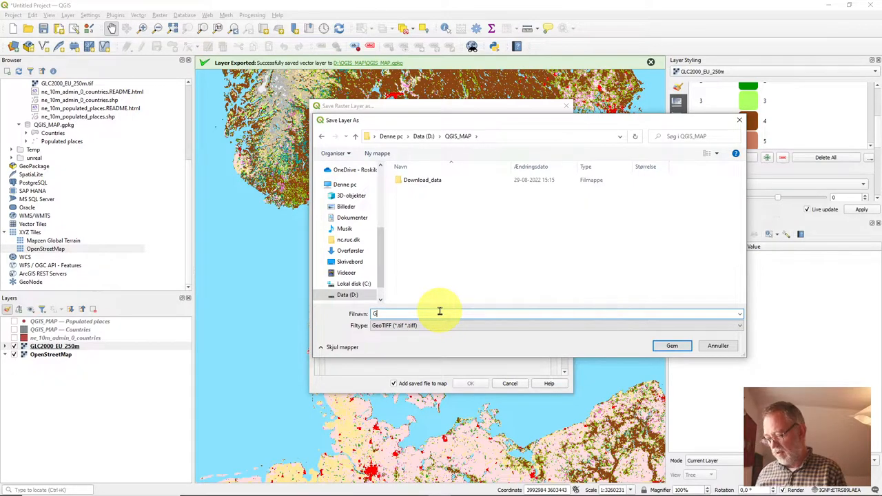
type("GLC")
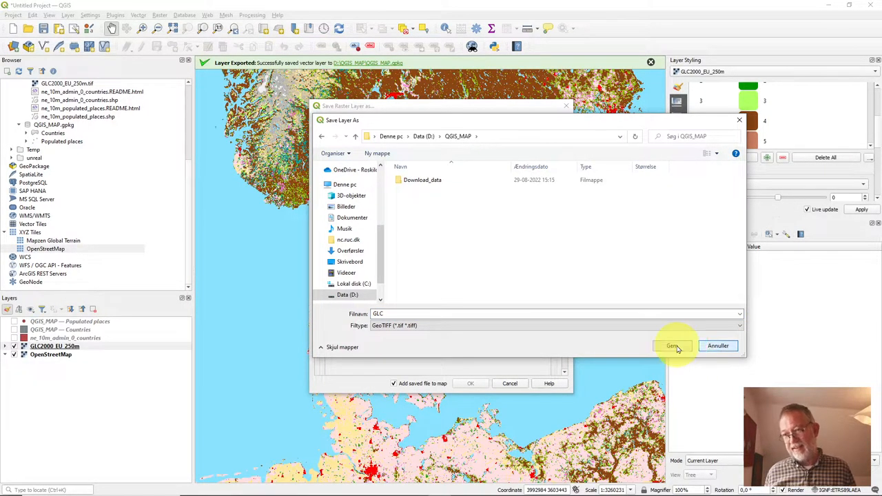
left_click(673, 345)
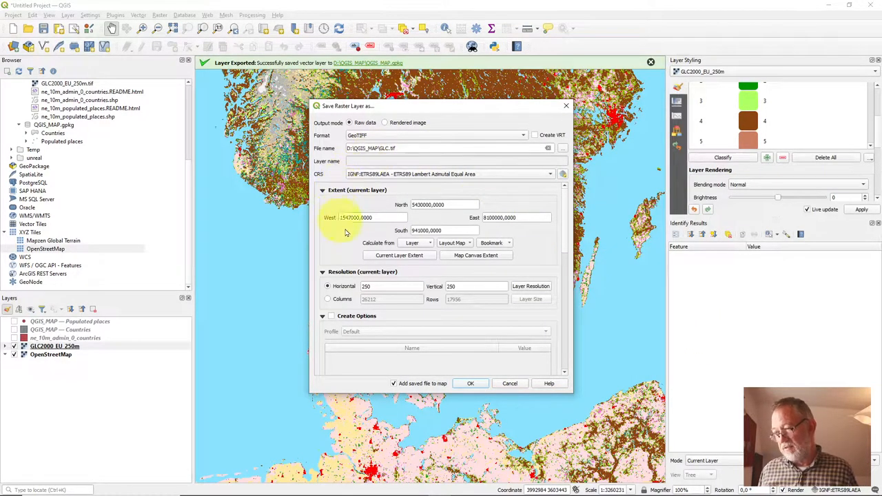
mouse_move(342, 246)
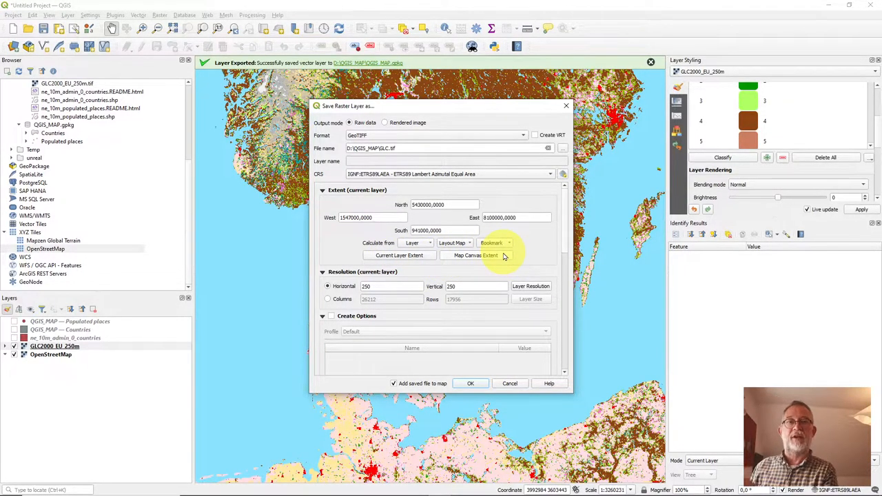
Compare Current Layer Extent with Map Canvas Extent and settle on the map canvas extent.
left_click(475, 255)
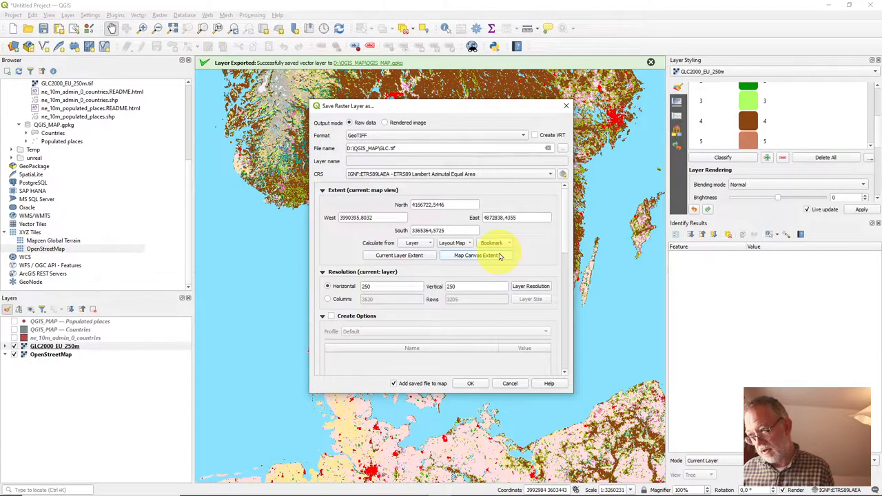
left_click(400, 255)
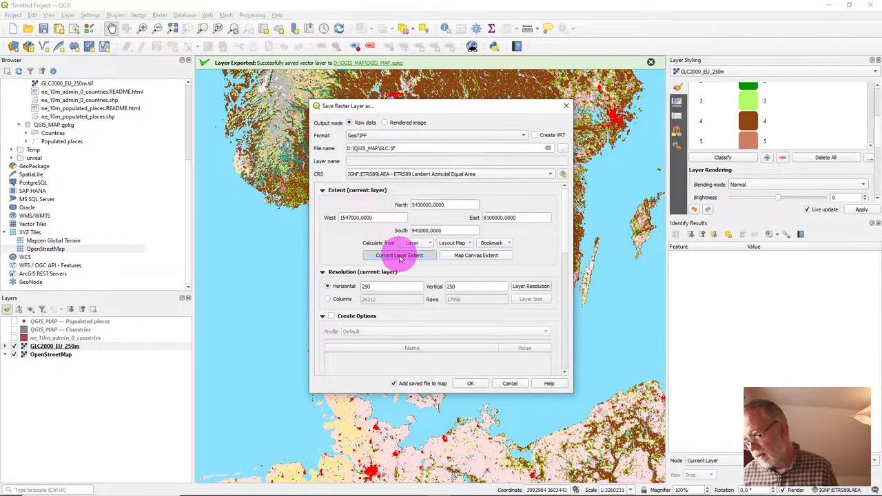
left_click(476, 255)
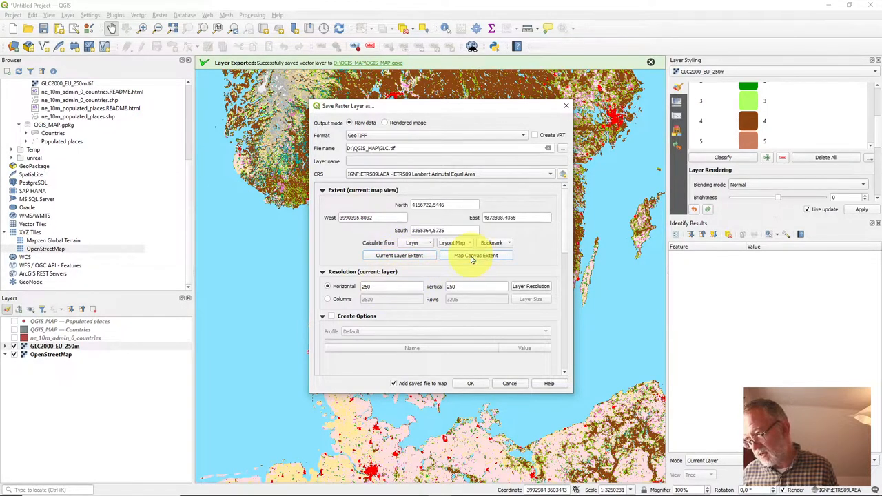
left_click(400, 255)
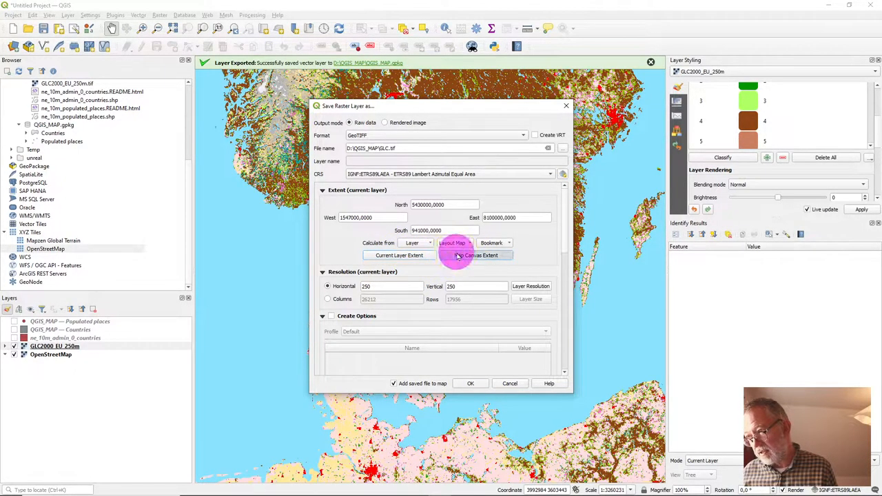
left_click(477, 255)
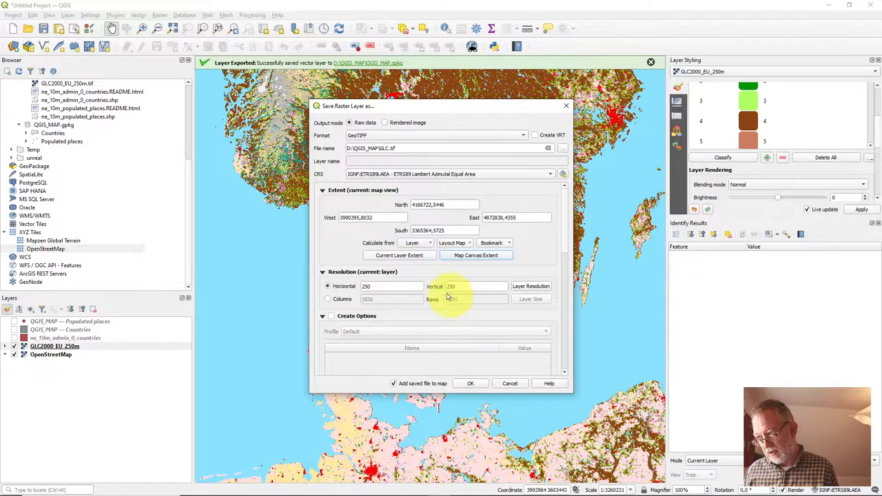
left_click(400, 255)
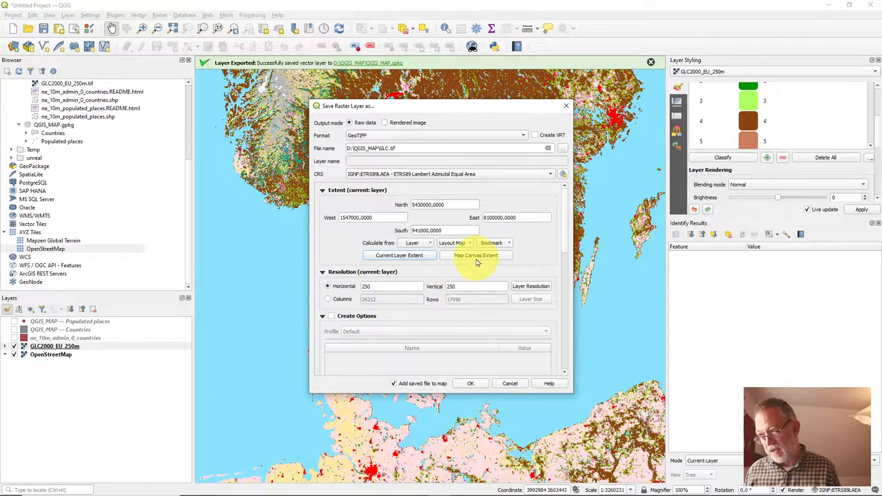
left_click(476, 255)
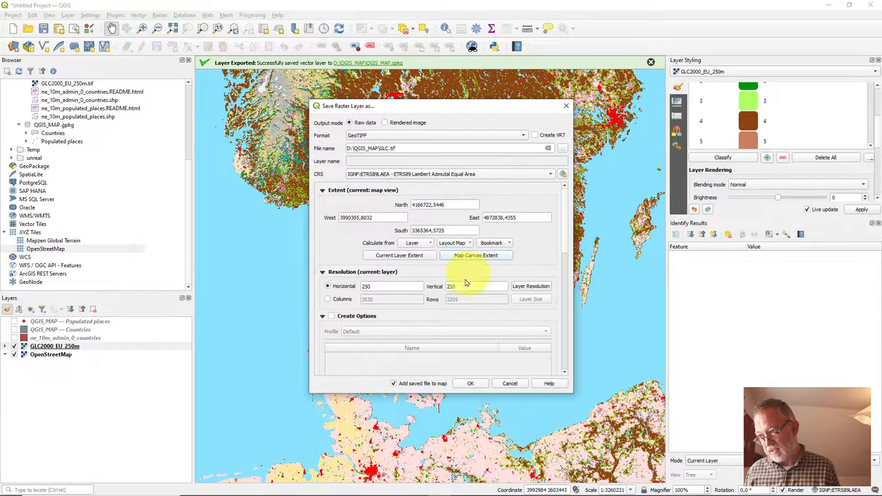
mouse_move(490, 306)
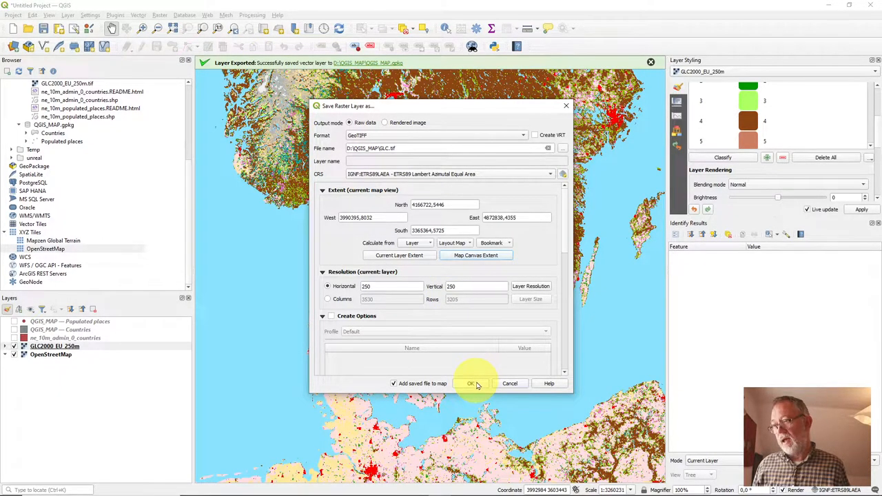
Confirm the export so the clipped raster is saved as GLC.tif and loaded.
left_click(471, 383)
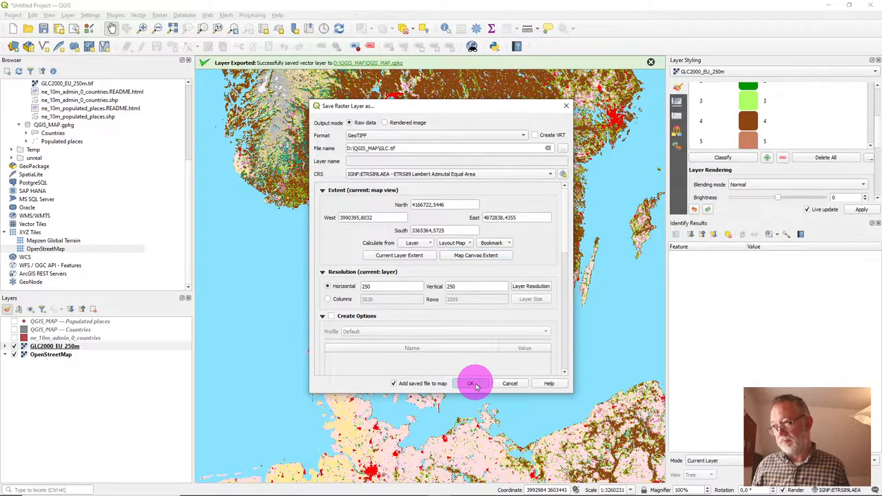
left_click(471, 383)
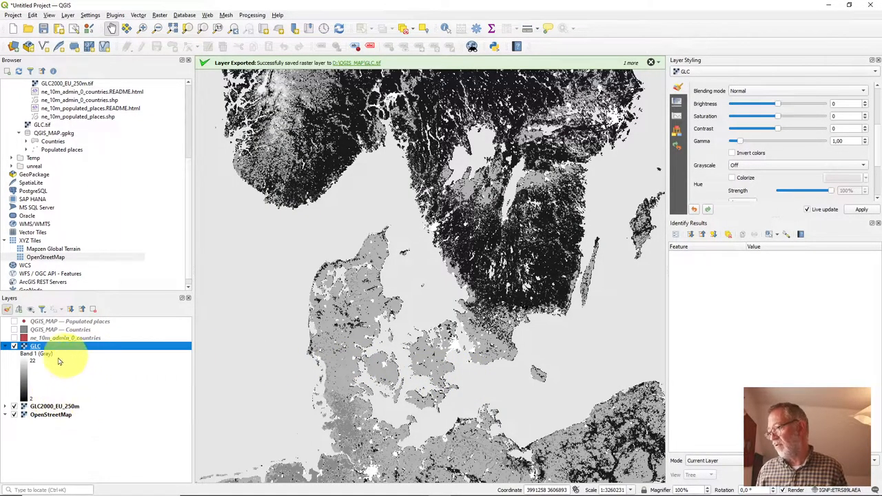
Zoom out to see the new GLC layer covering only Denmark and southern Scandinavia.
scroll("down", 3)
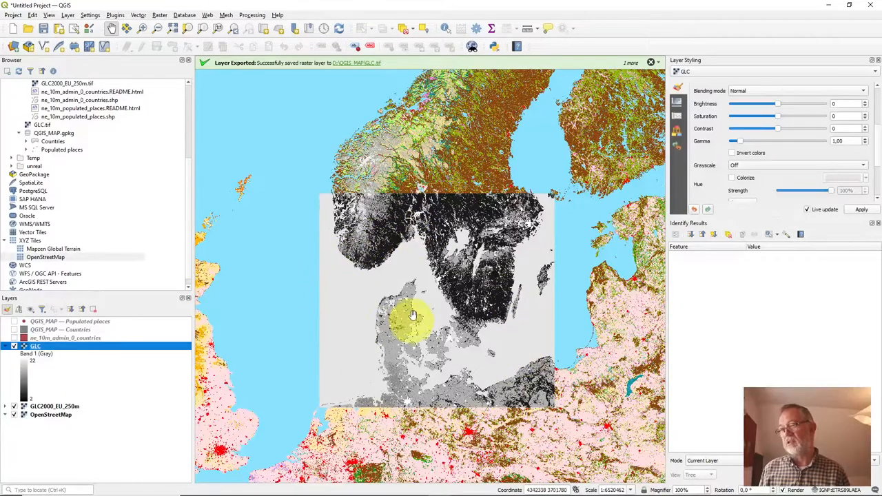
mouse_move(377, 324)
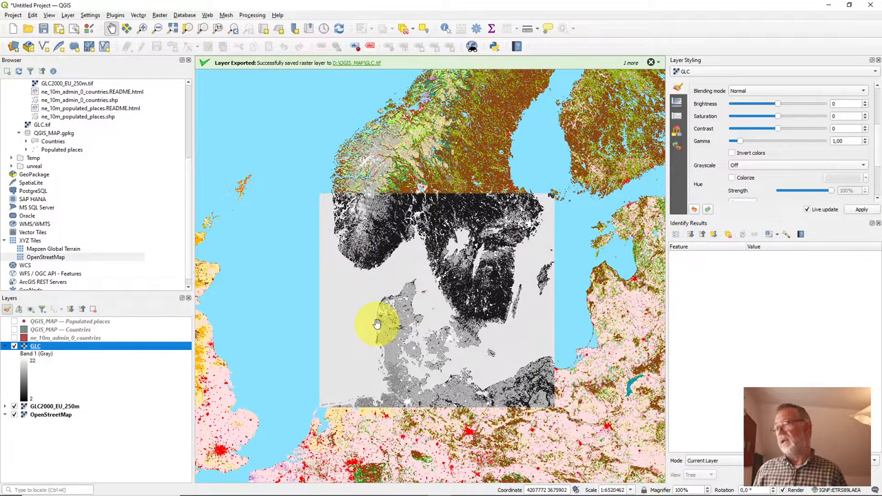